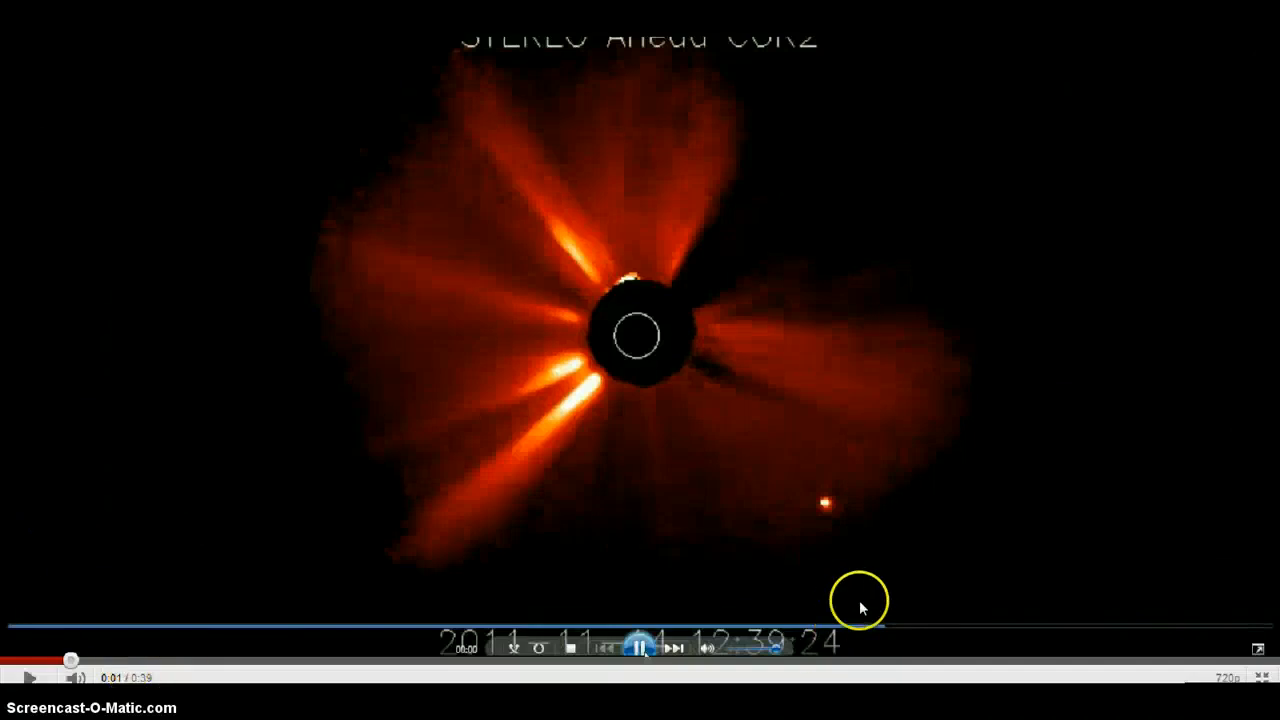
mouse_move(30, 678)
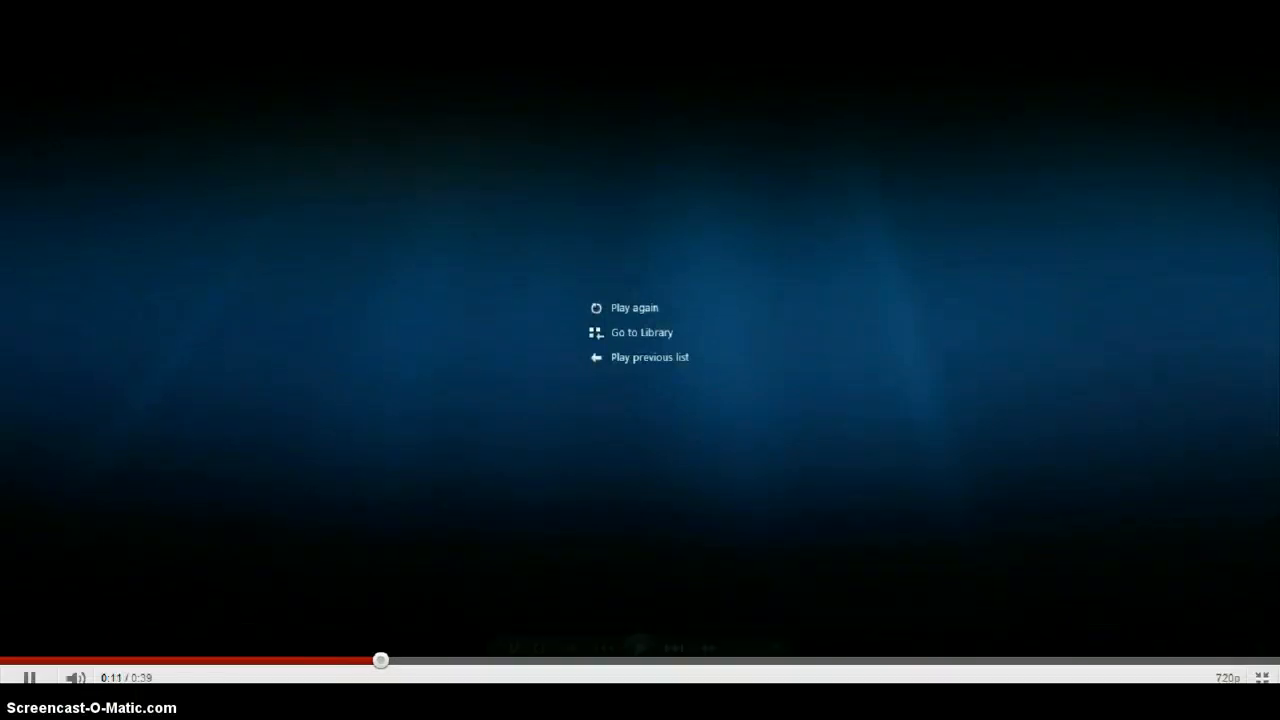
- Let the STEREO Ahead COR2 clip play to its end screen in Windows Media Player
left_click(634, 308)
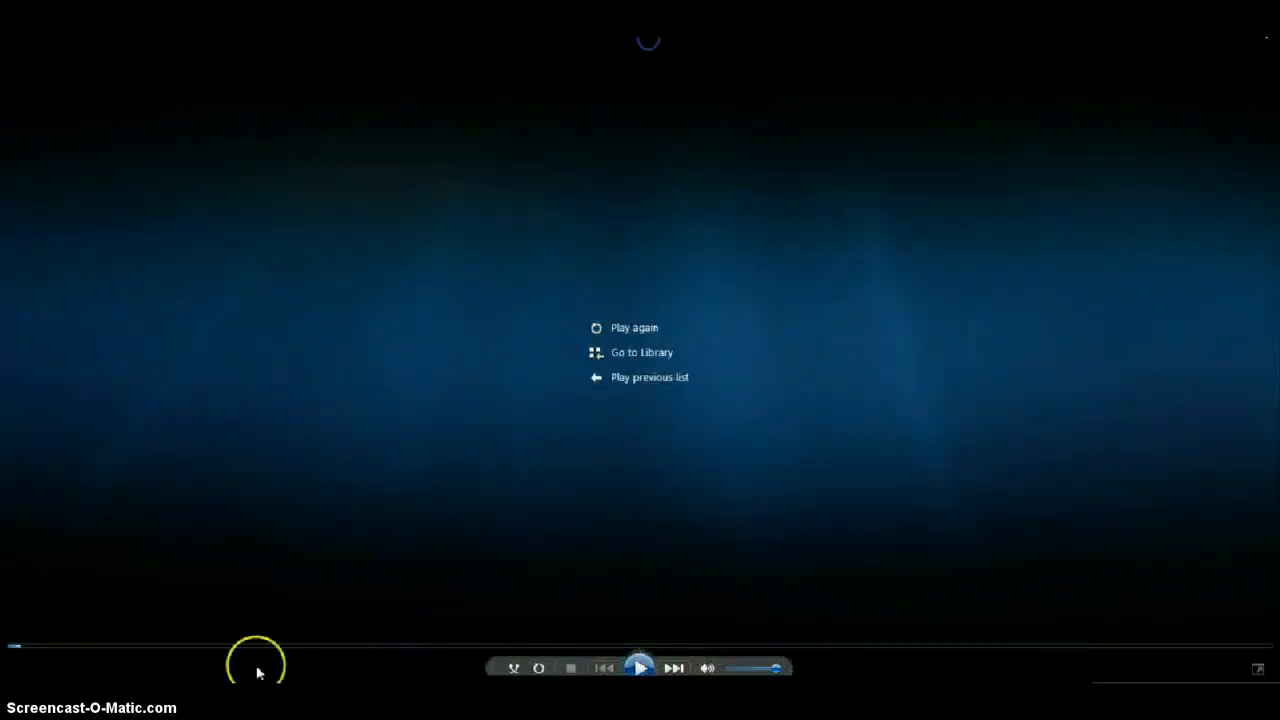
left_click(634, 328)
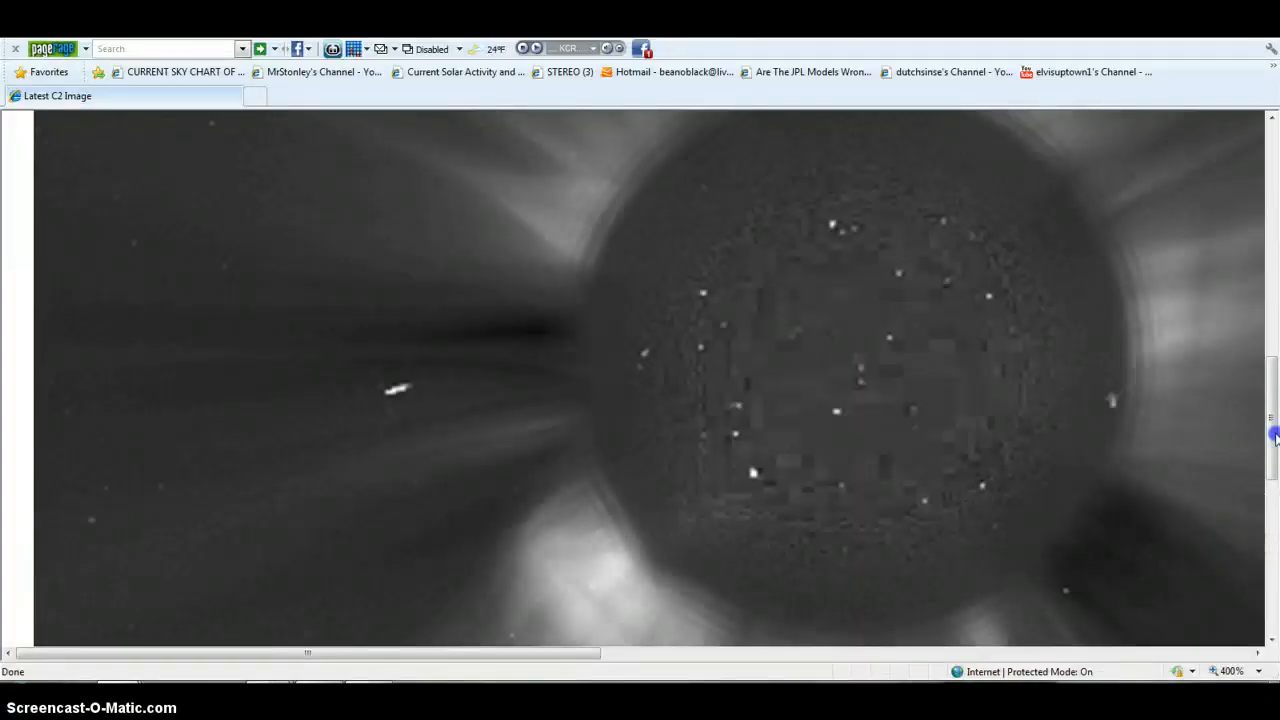
- Pan the zoomed C2 image to read the 11NOV15 00:48UT header, then show the Current Sky Chart
scroll("up", 3)
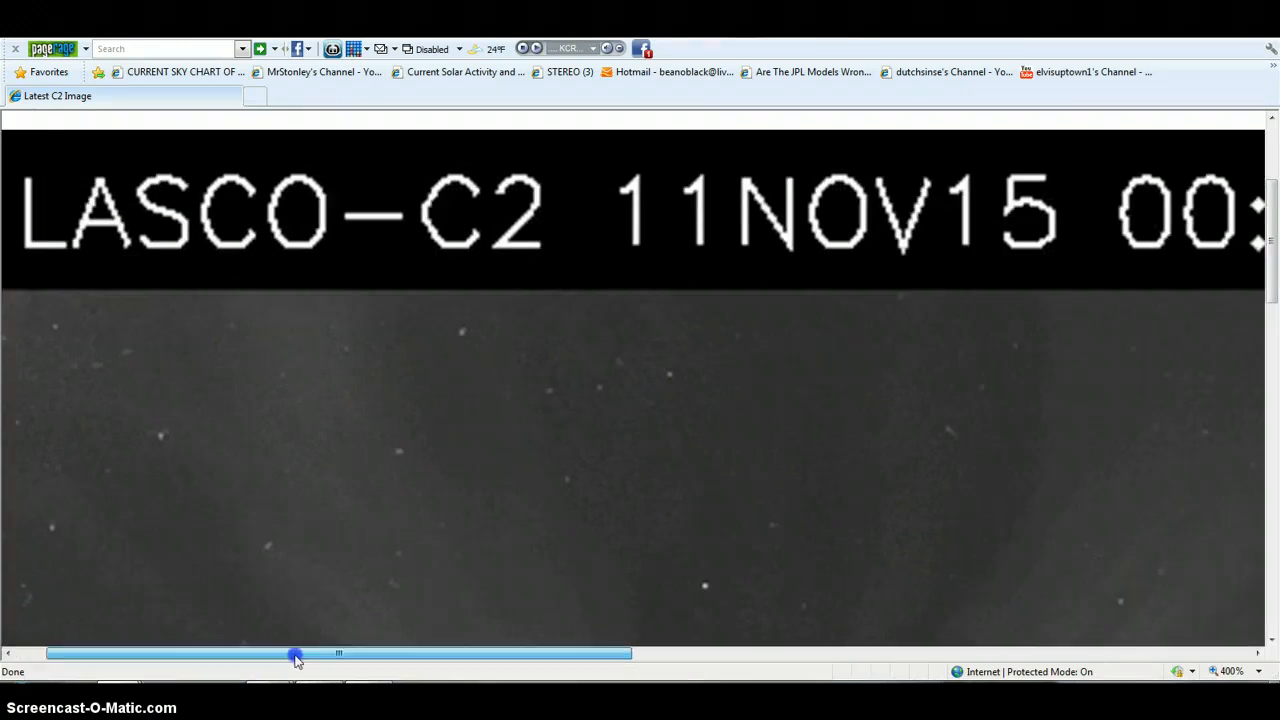
left_click_drag(296, 652, 428, 652)
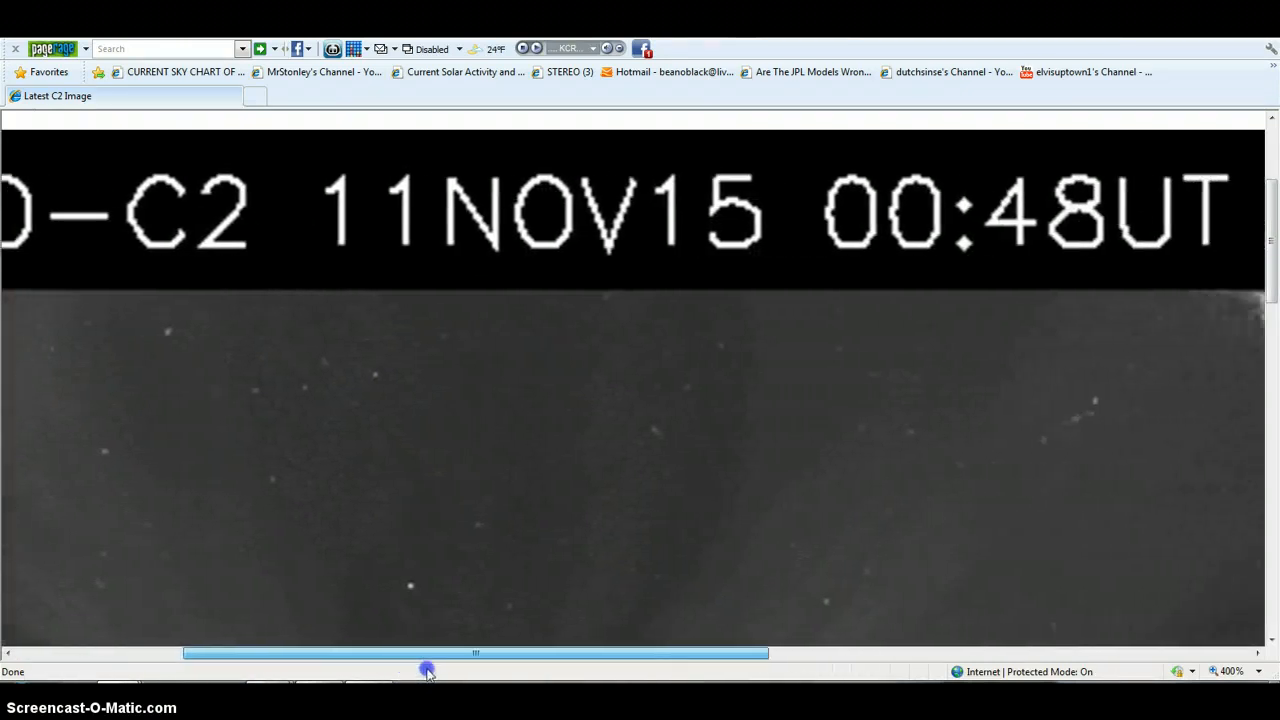
left_click_drag(428, 670, 420, 672)
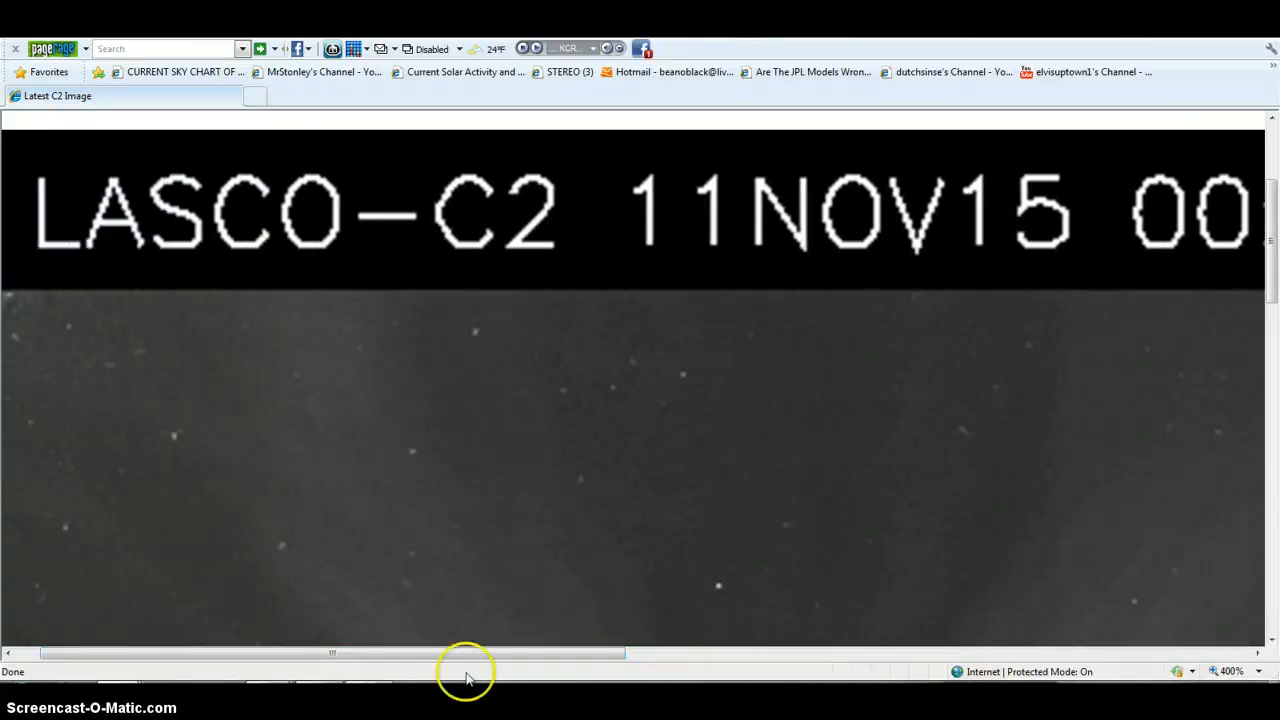
scroll("down", 3)
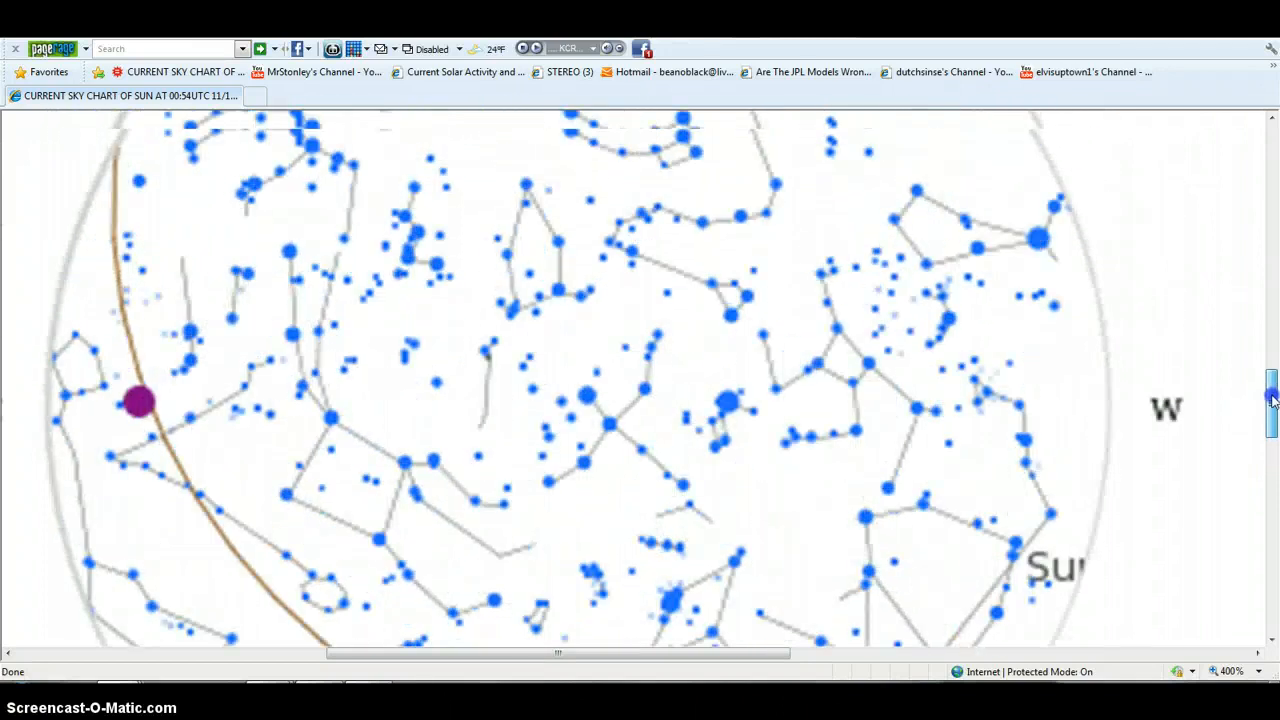
- Scroll the sky chart to show the ecliptic with the two purple planets beside the Sun
scroll("down", 3)
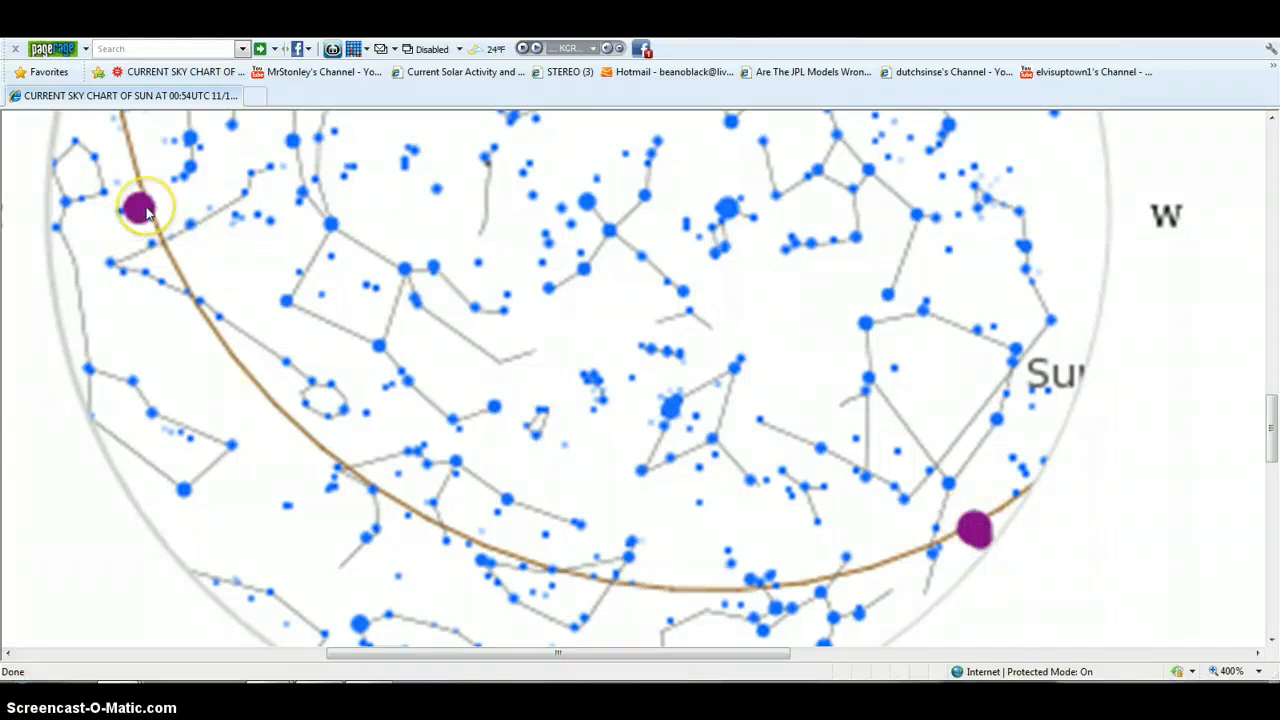
mouse_move(748, 548)
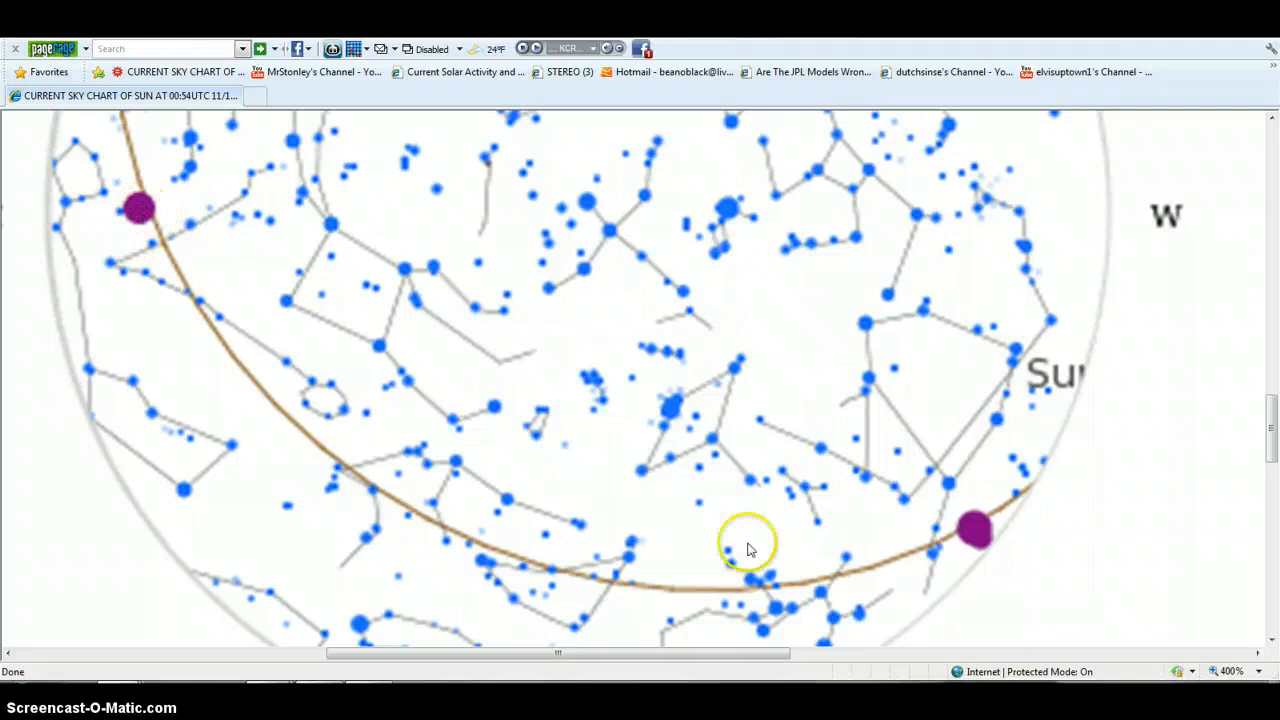
mouse_move(1060, 482)
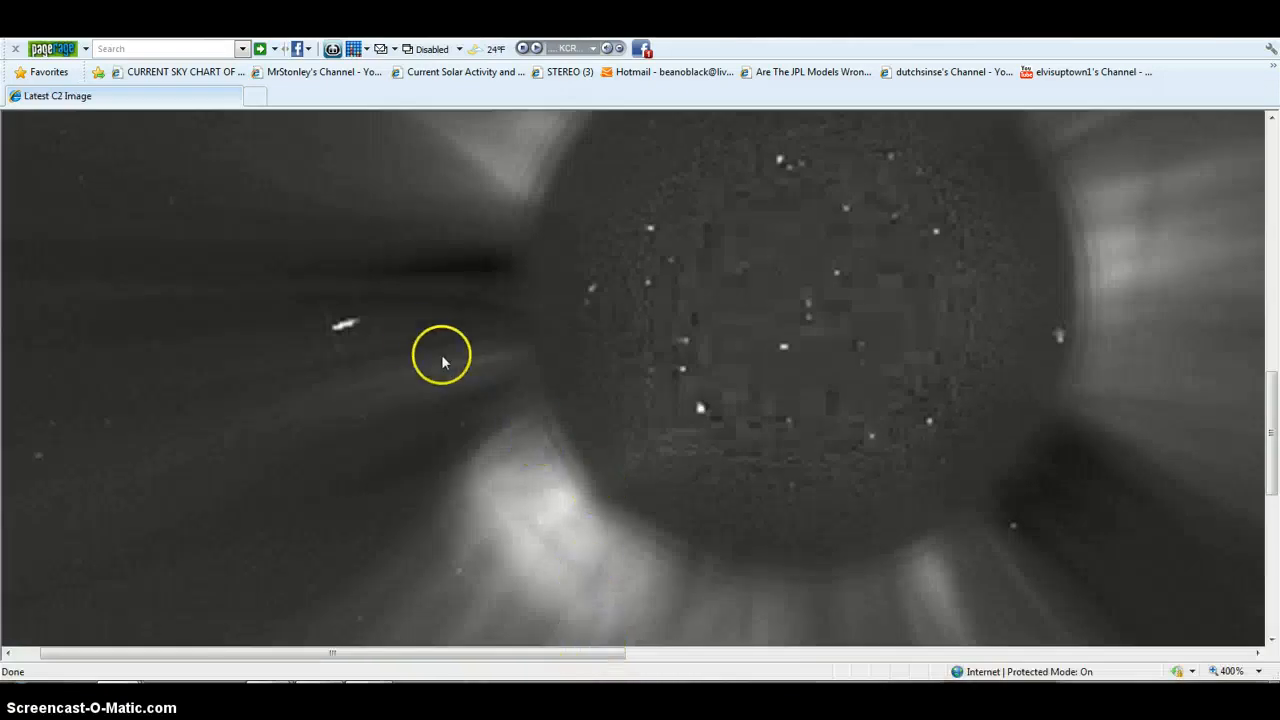
mouse_move(378, 288)
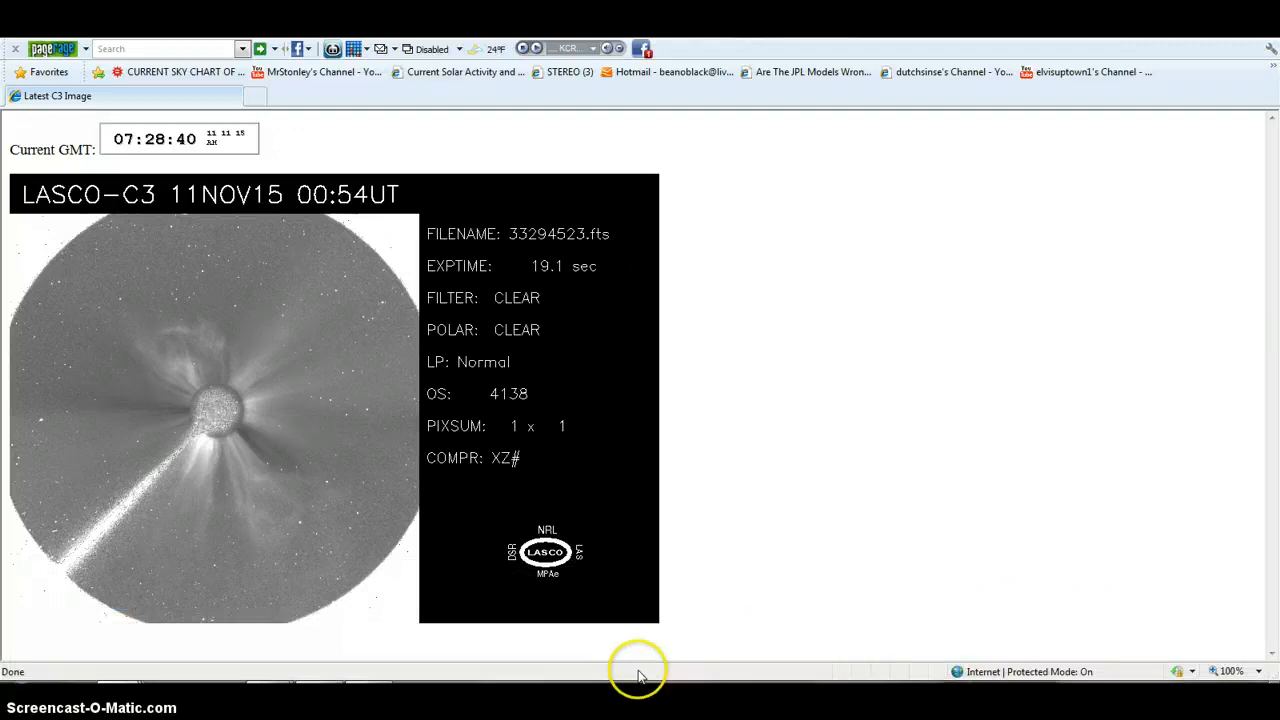
mouse_move(256, 132)
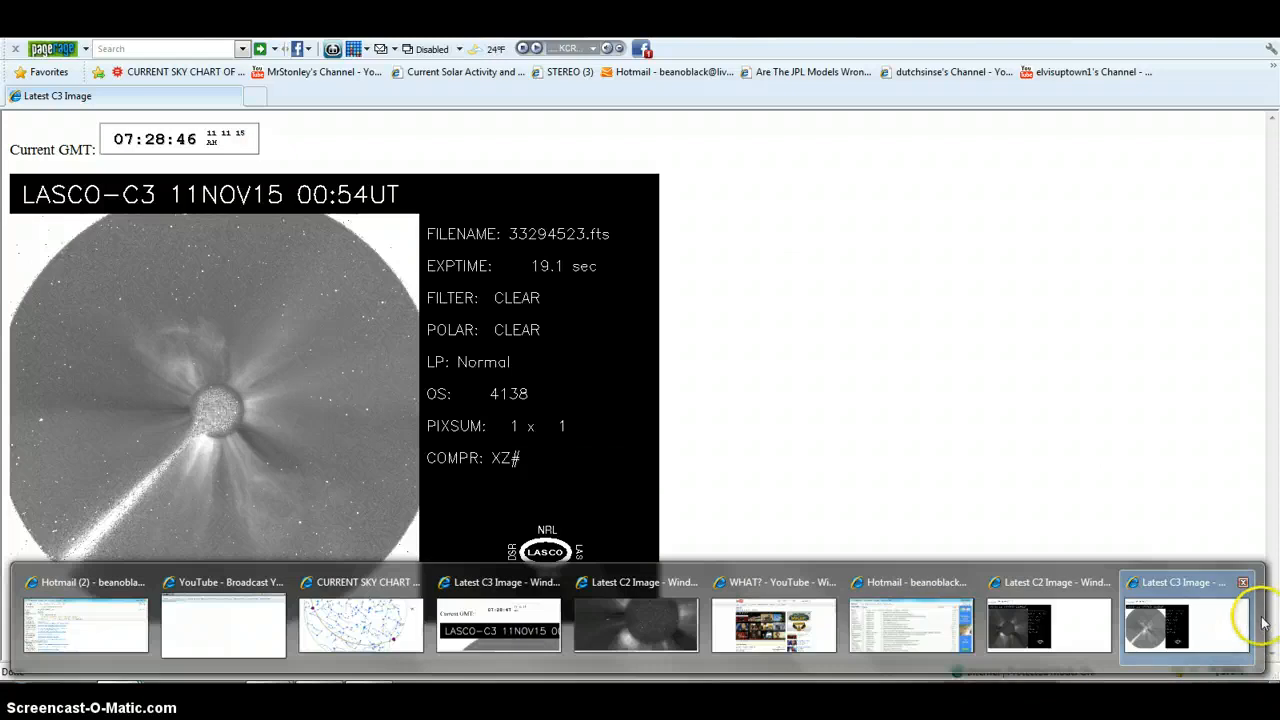
- Switch from the full C3 00:54UT image to the Latest C2 00:48UT image window
left_click(1048, 620)
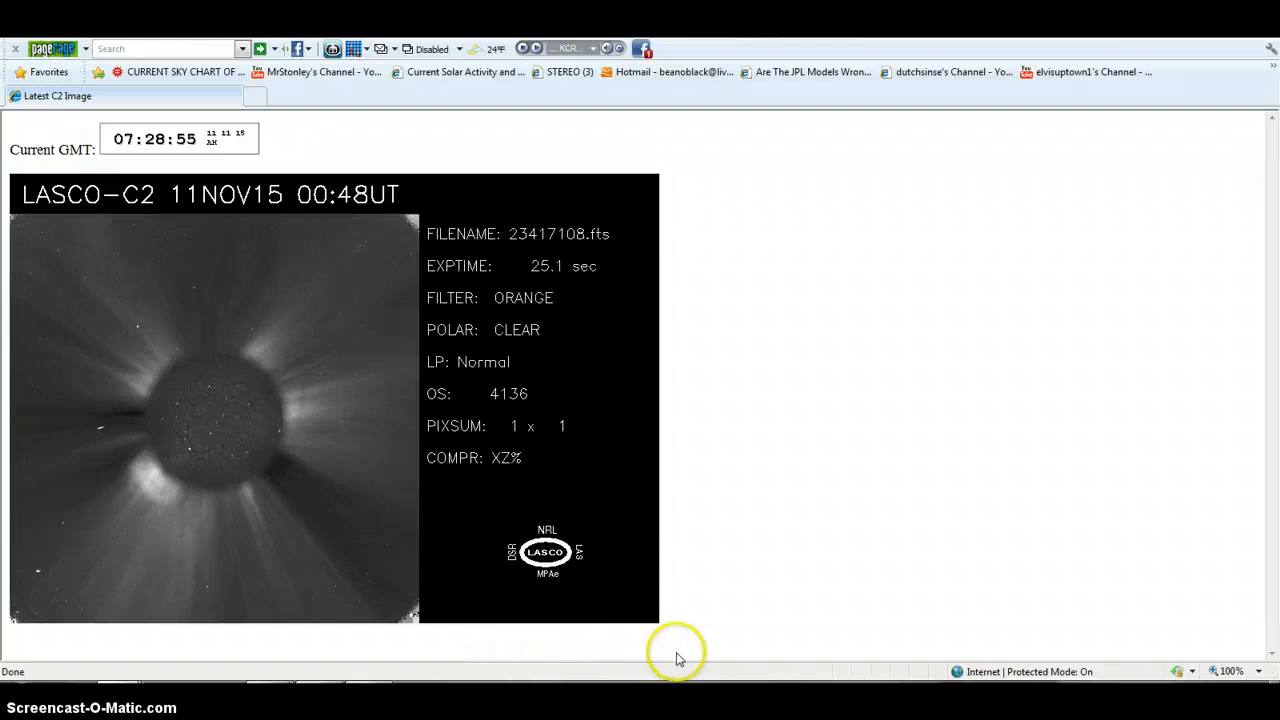
mouse_move(416, 644)
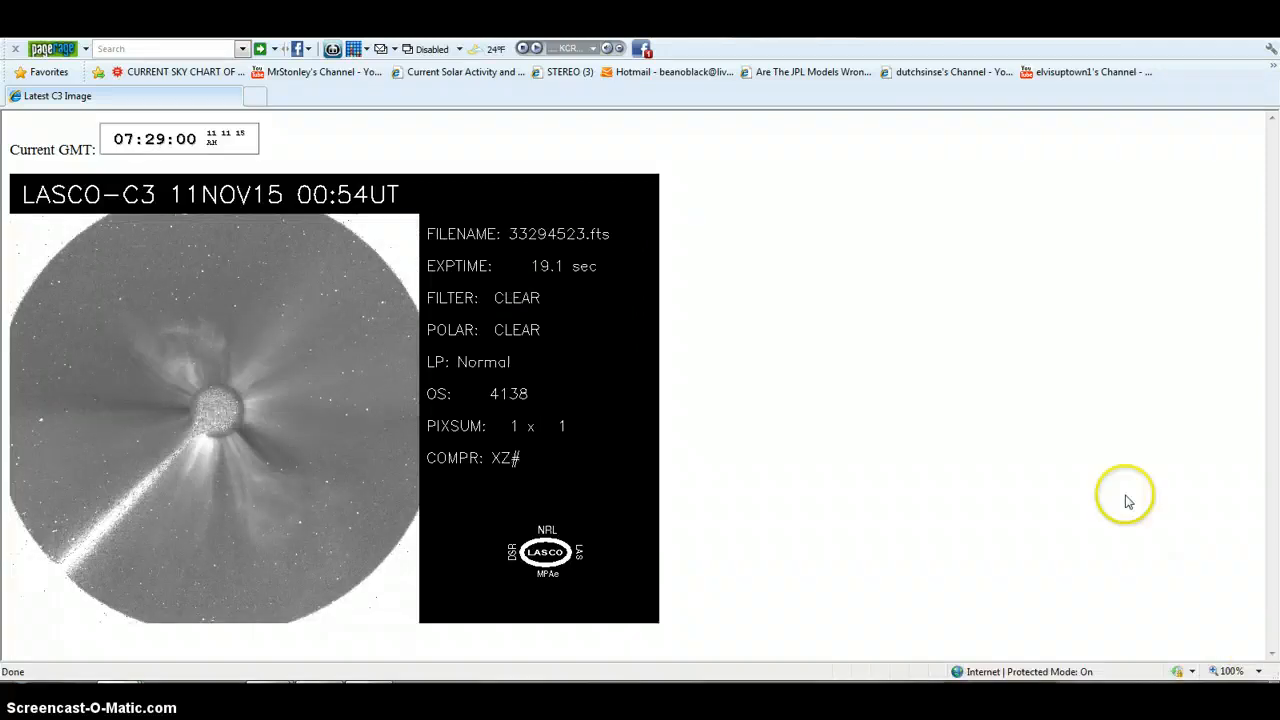
mouse_move(318, 644)
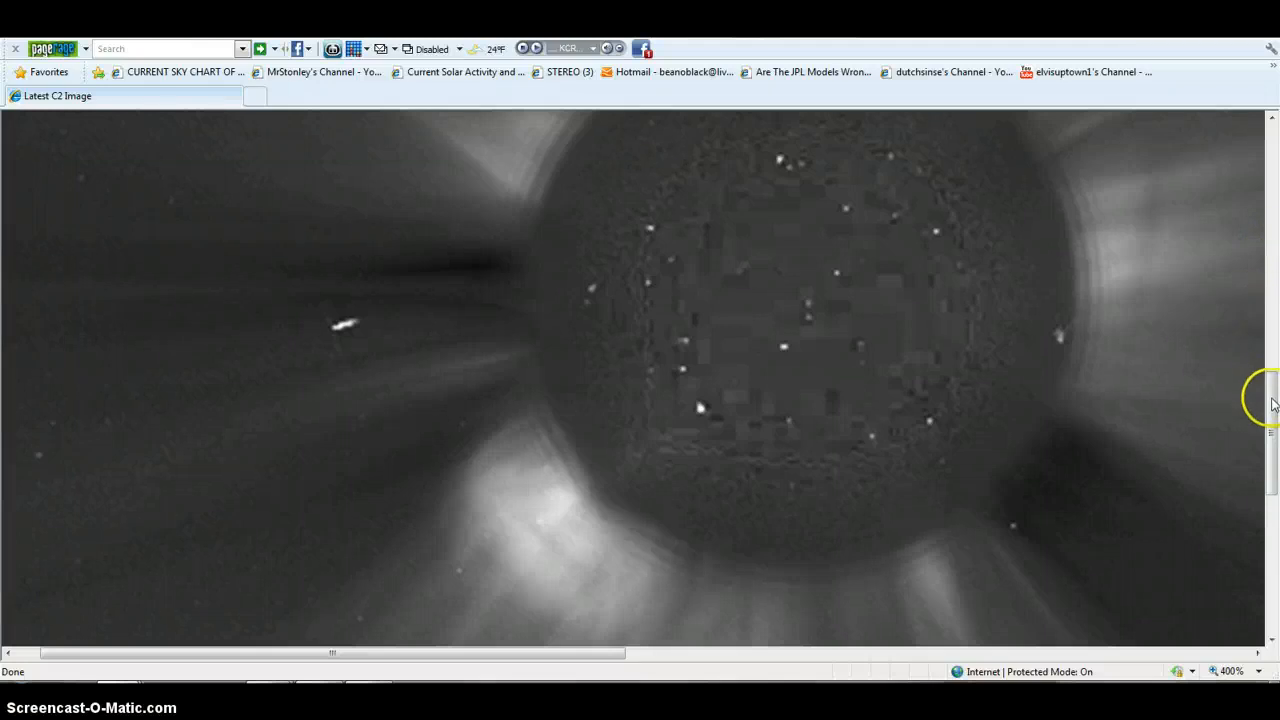
mouse_move(1258, 680)
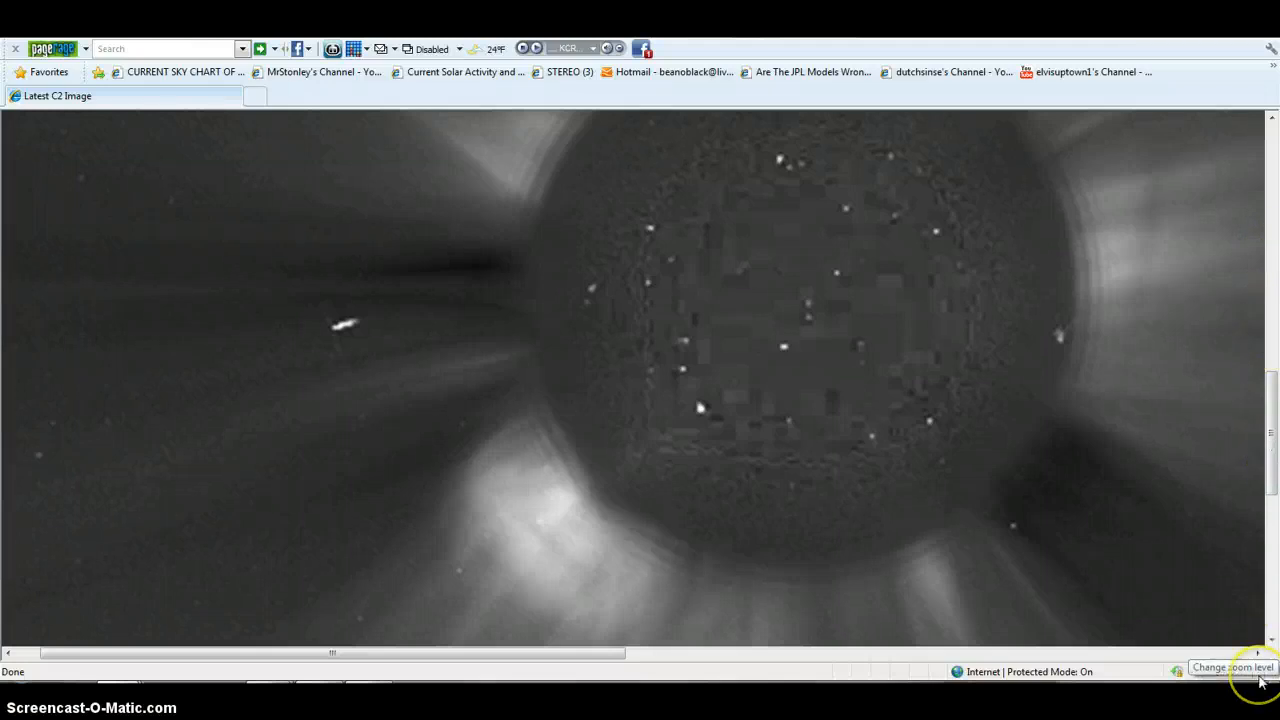
- Change the zoom level on the 400% Latest C2 Image window to view it at full size
left_click(1258, 672)
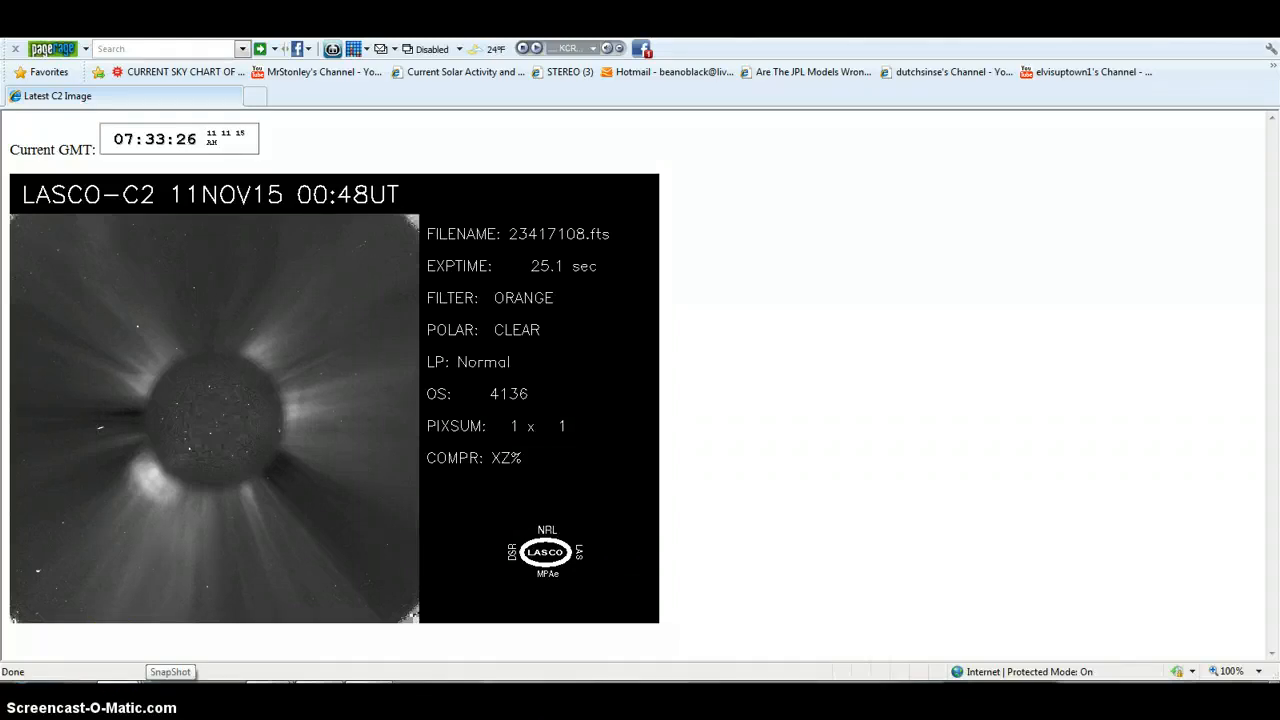
mouse_move(230, 616)
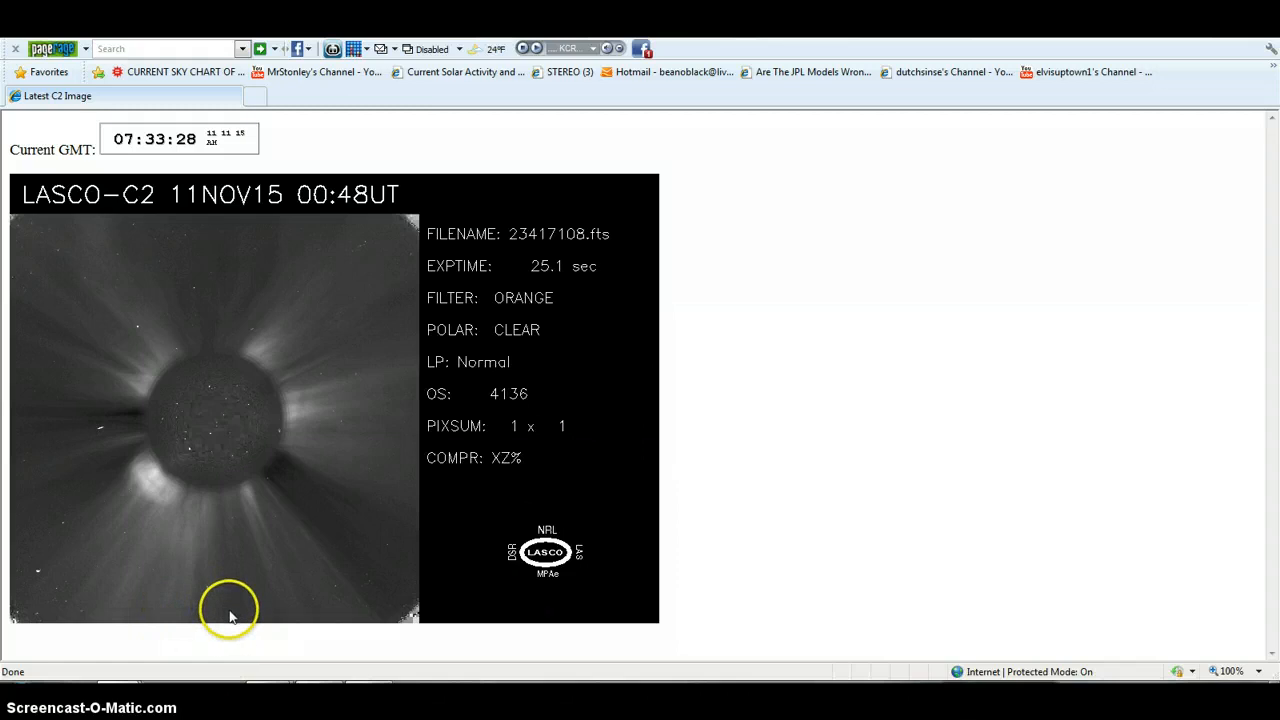
mouse_move(1184, 630)
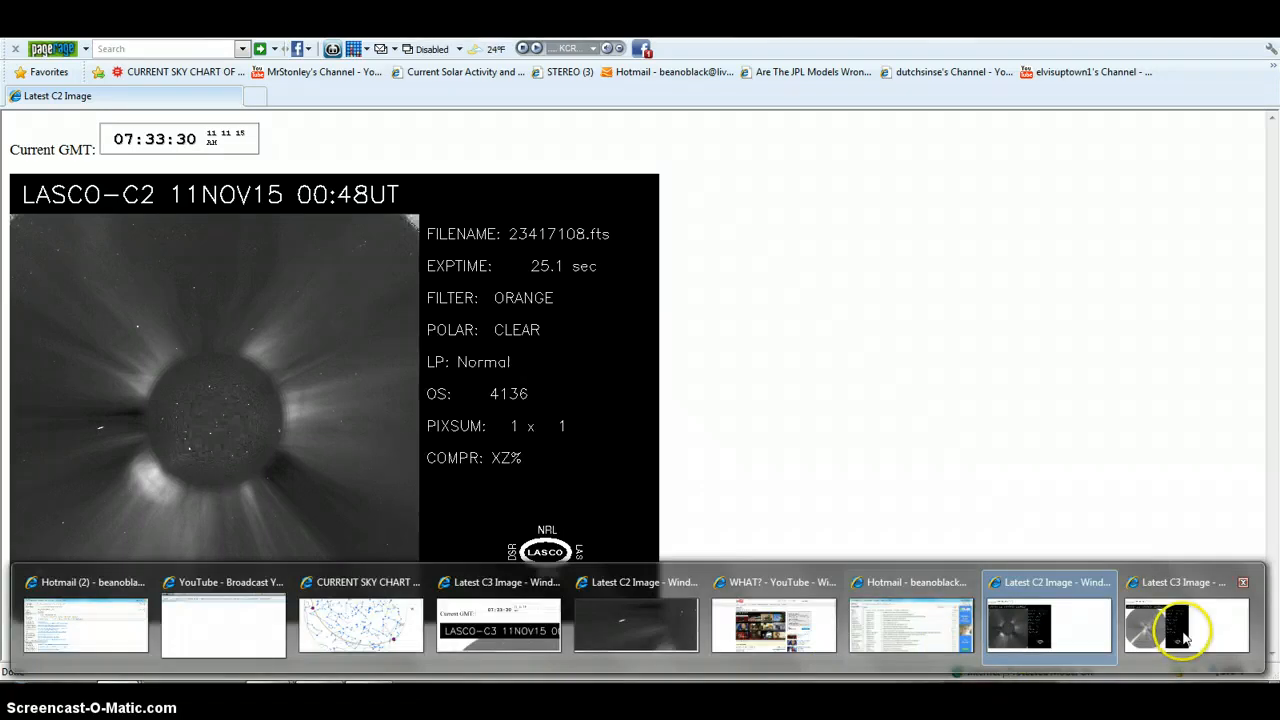
- Switch to the Latest C3 Image window showing the 11NOV15 00:54UT coronagraph frame
left_click(1184, 624)
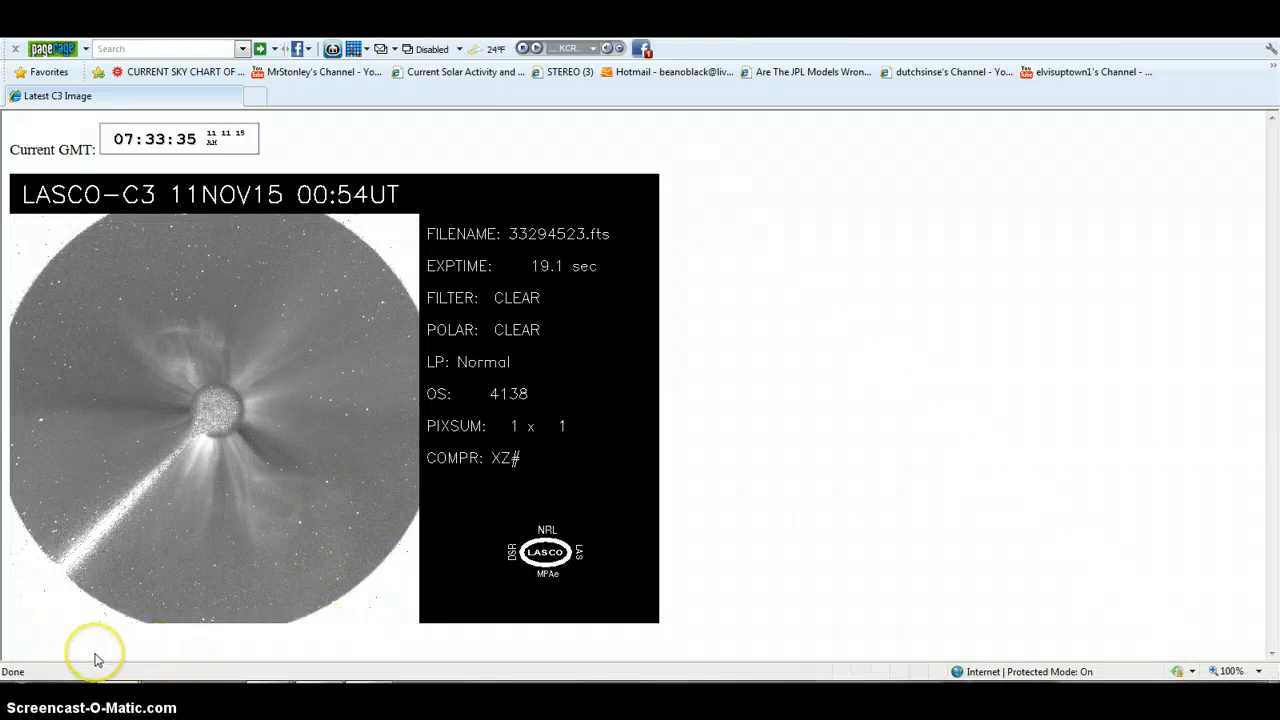
mouse_move(118, 668)
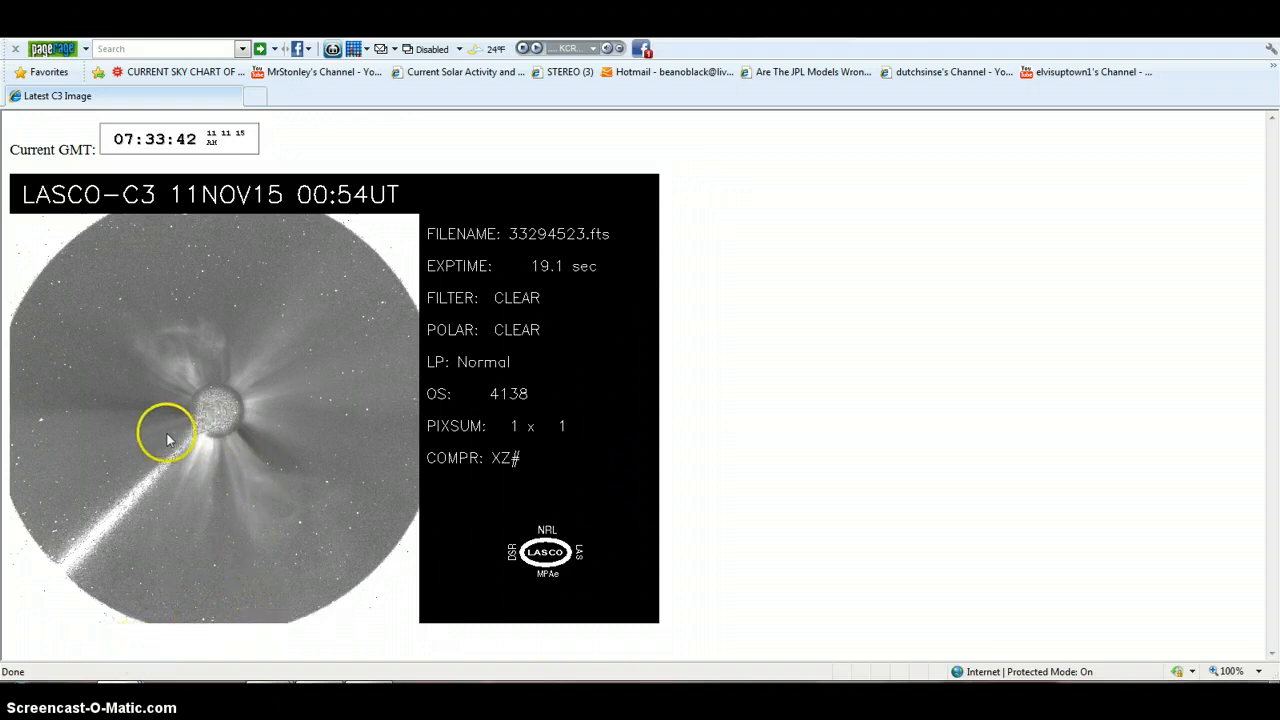
mouse_move(200, 436)
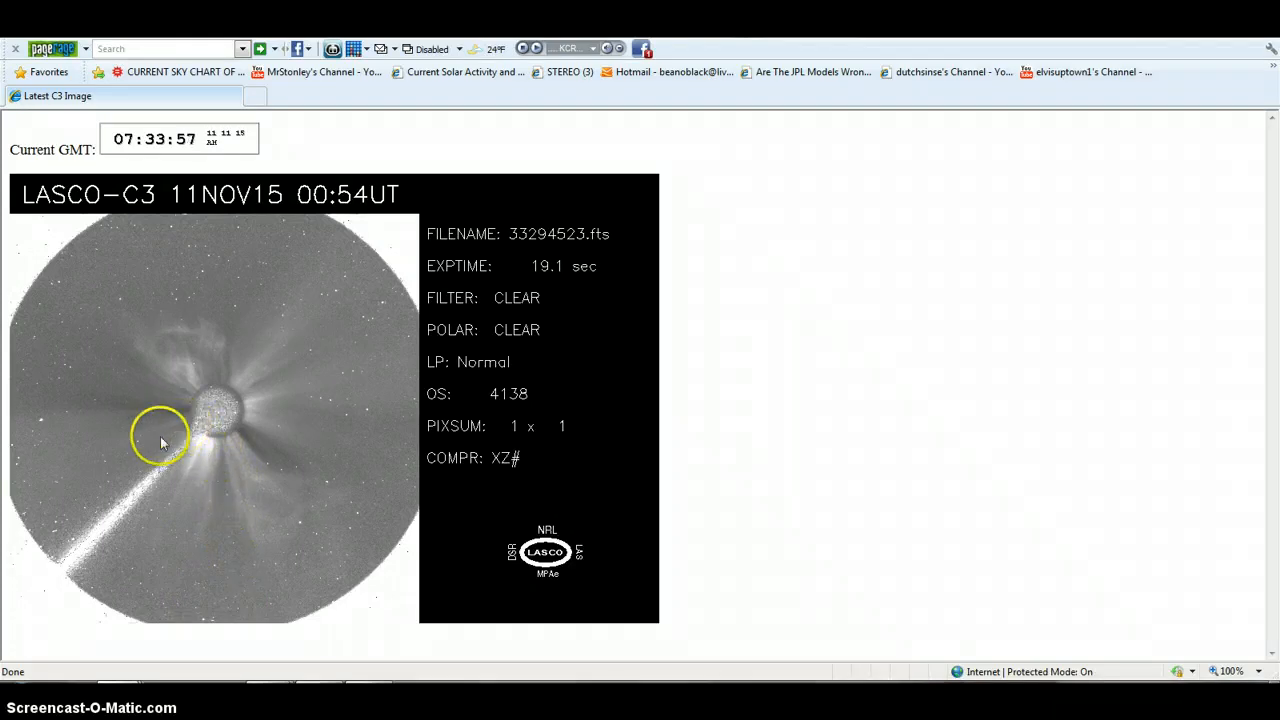
mouse_move(188, 424)
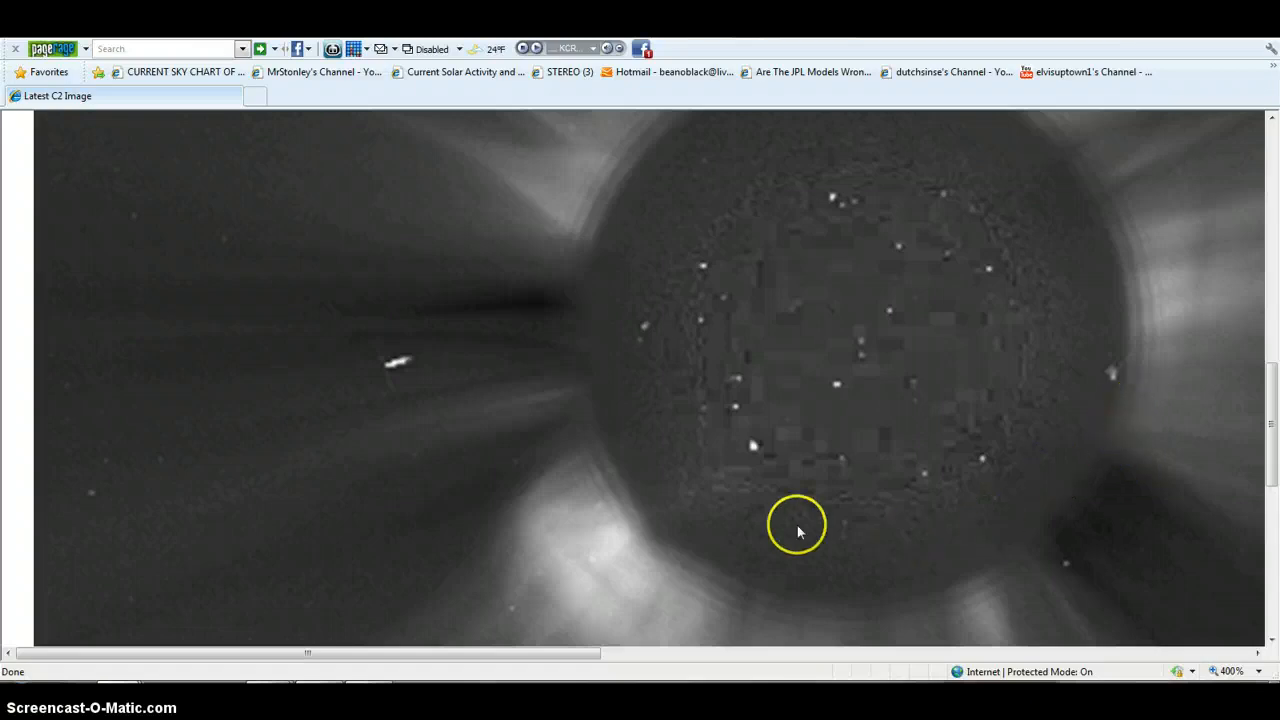
mouse_move(1270, 636)
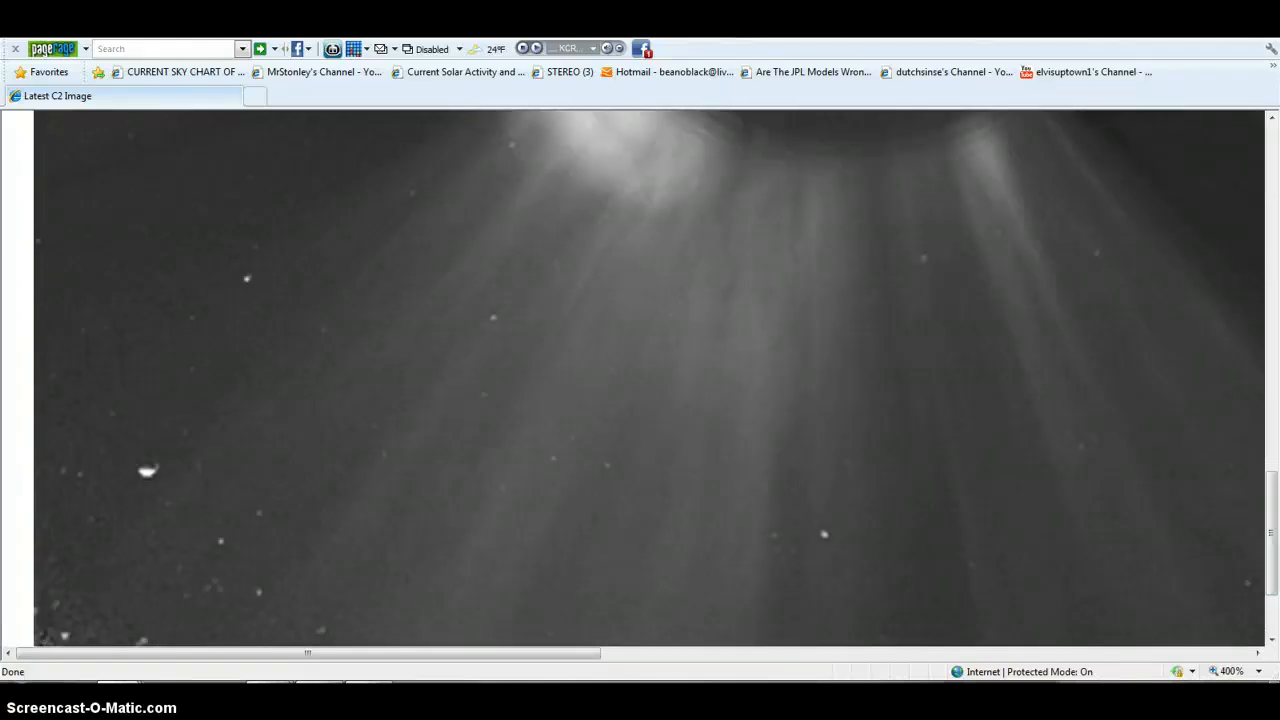
- Show the Current Sky Chart of the Sun and scroll down it for comparison
left_click(180, 72)
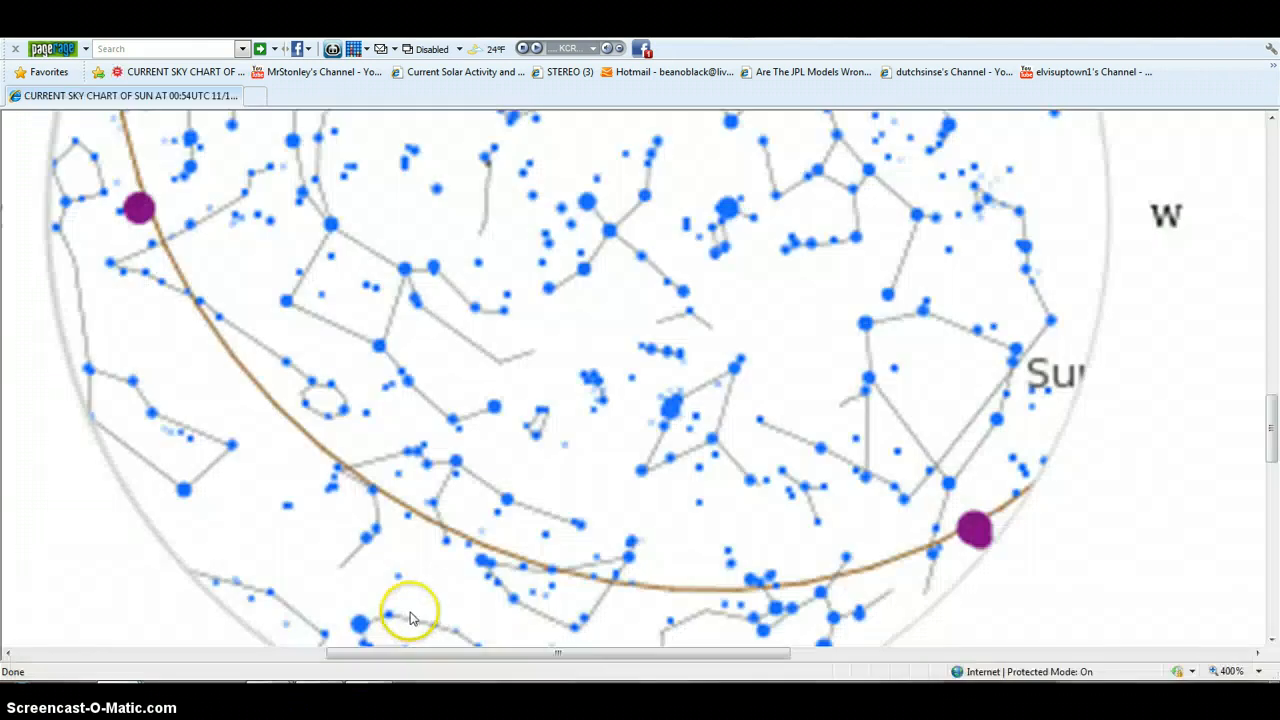
scroll("down", 3)
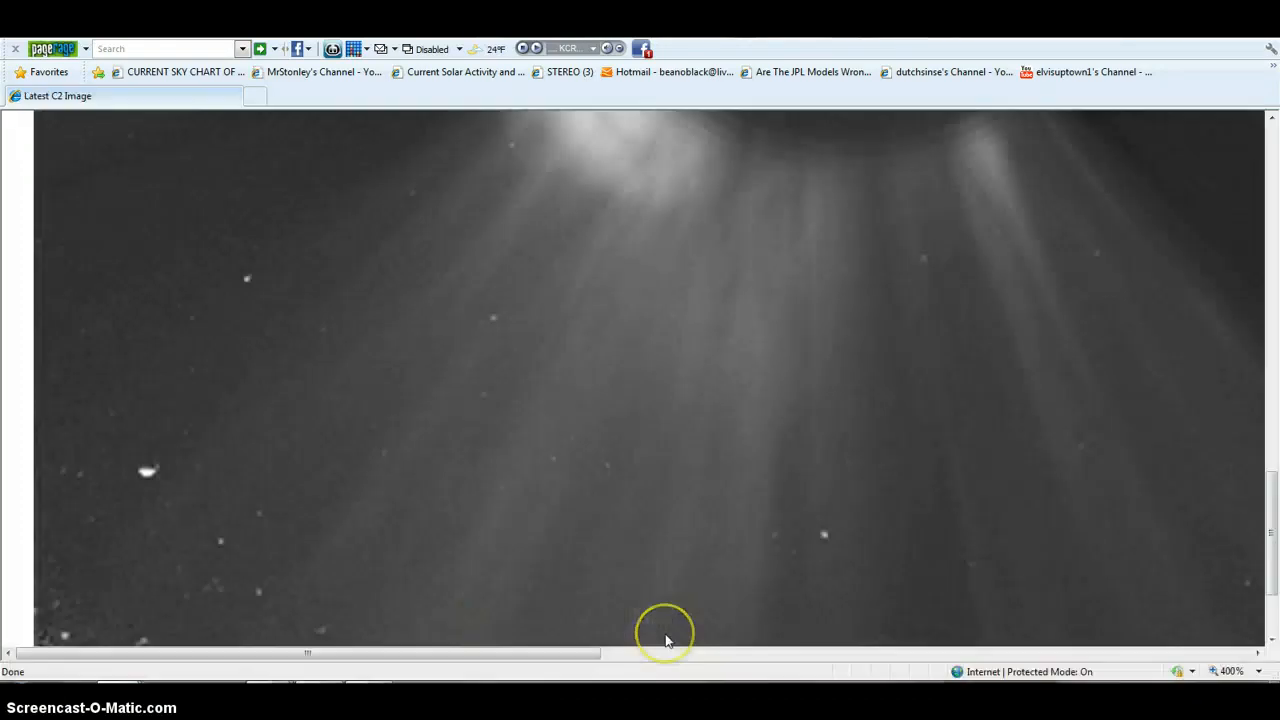
mouse_move(200, 472)
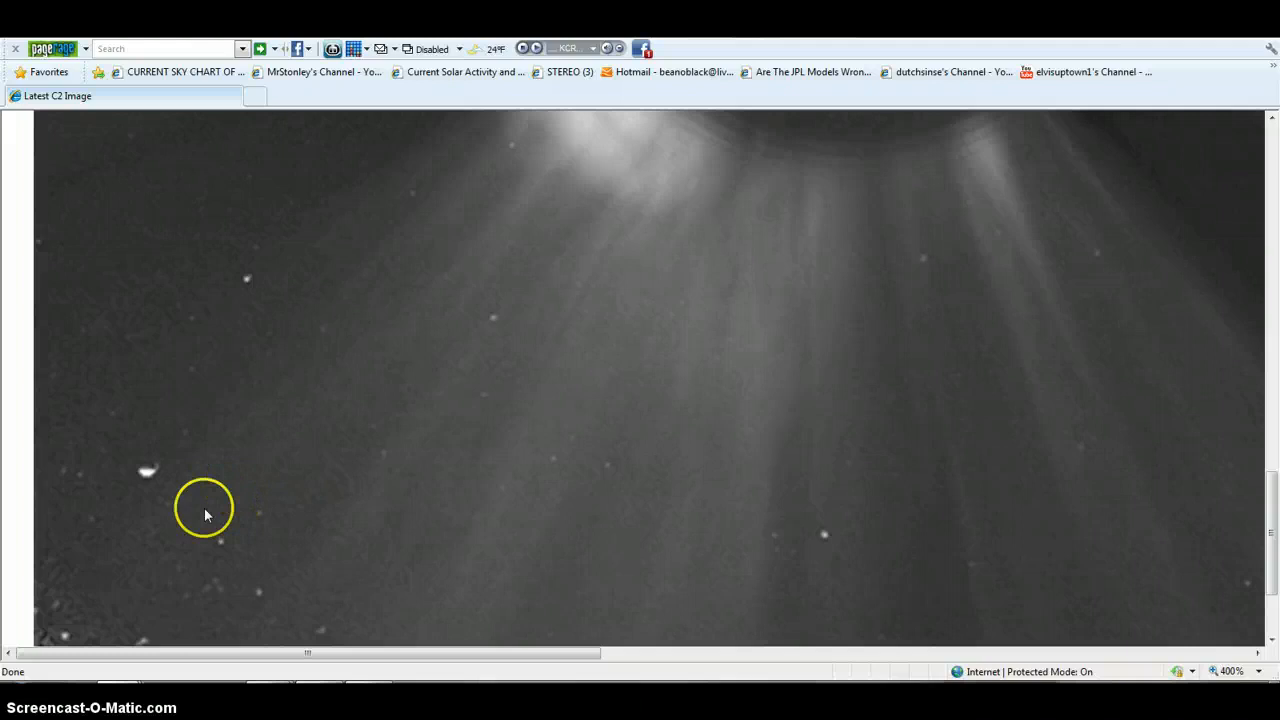
mouse_move(1270, 490)
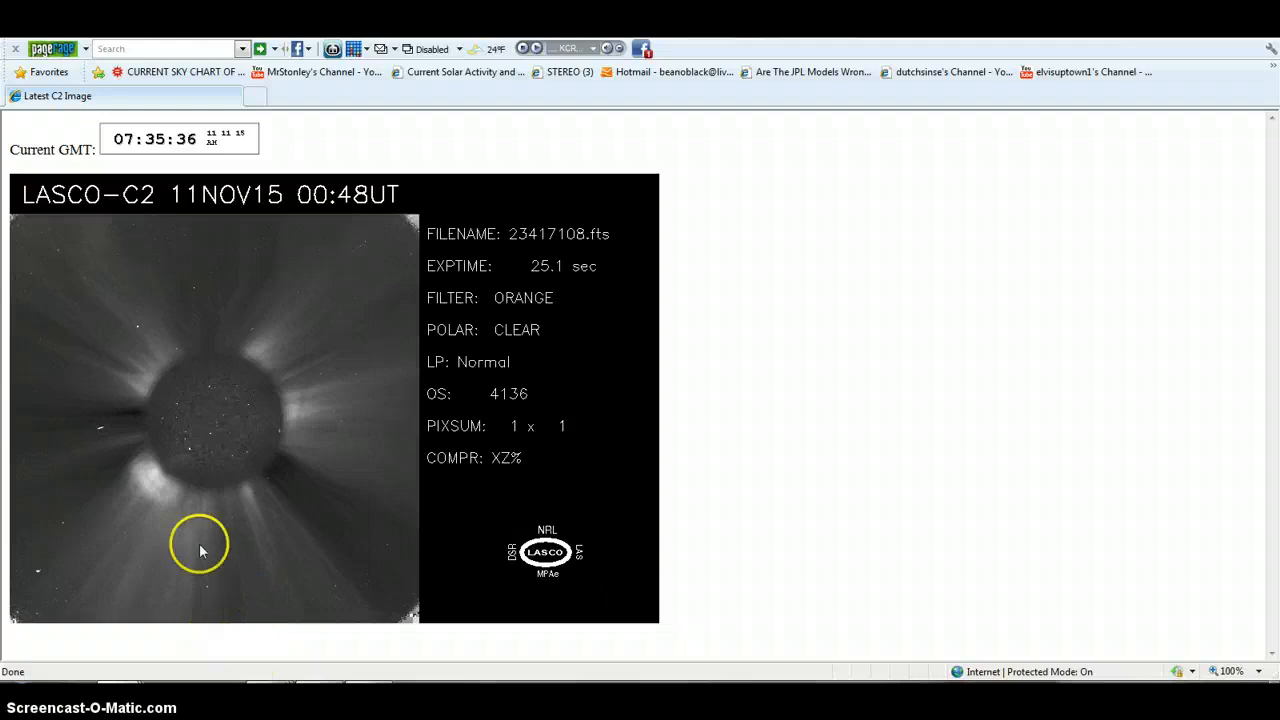
mouse_move(100, 476)
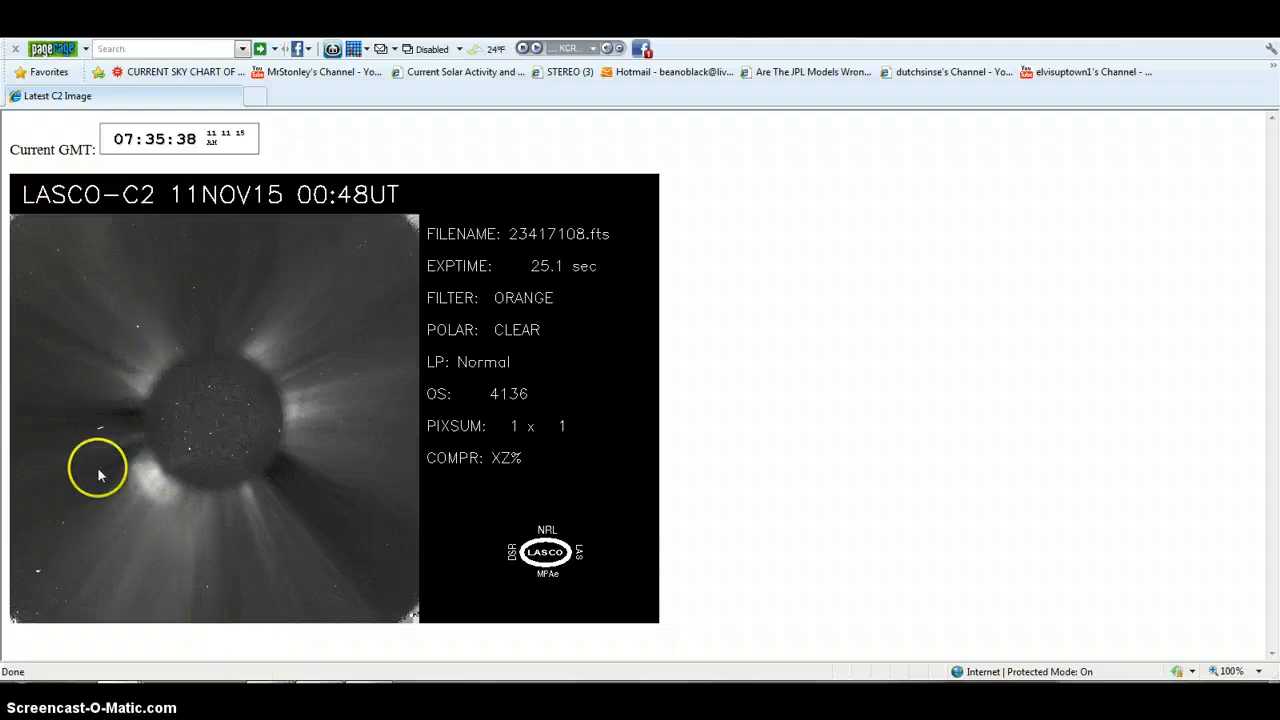
mouse_move(138, 334)
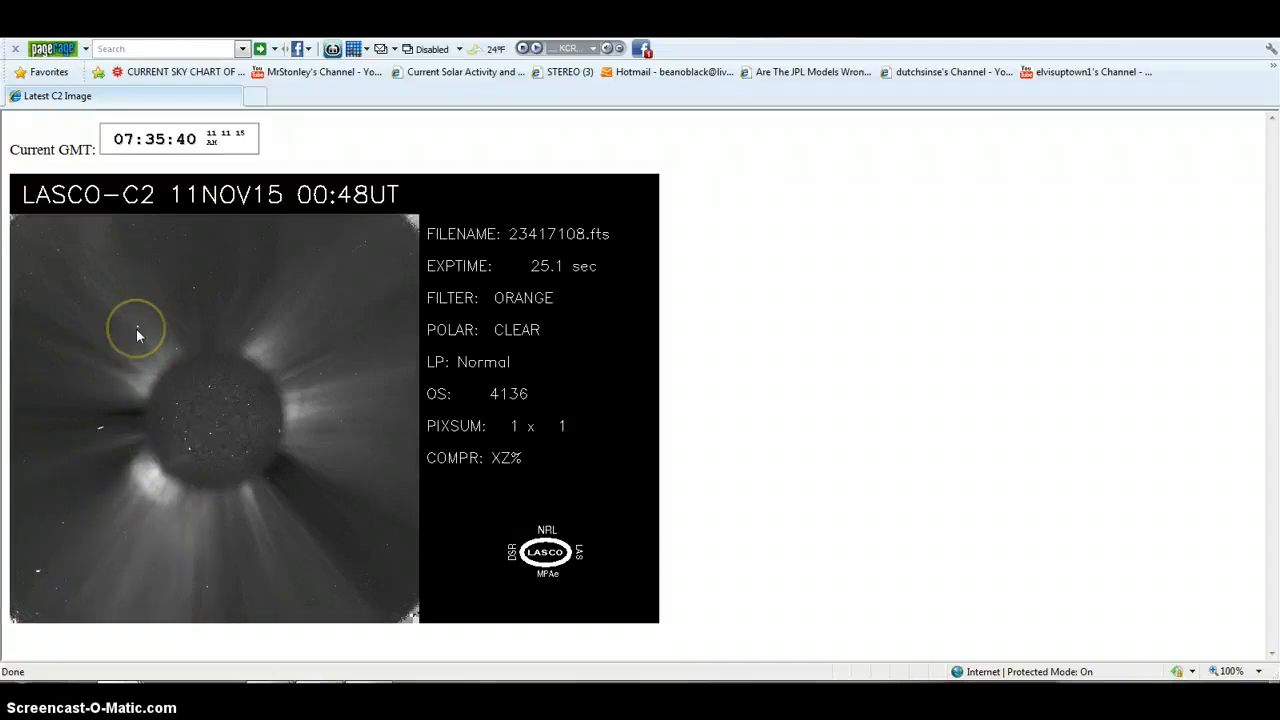
mouse_move(118, 664)
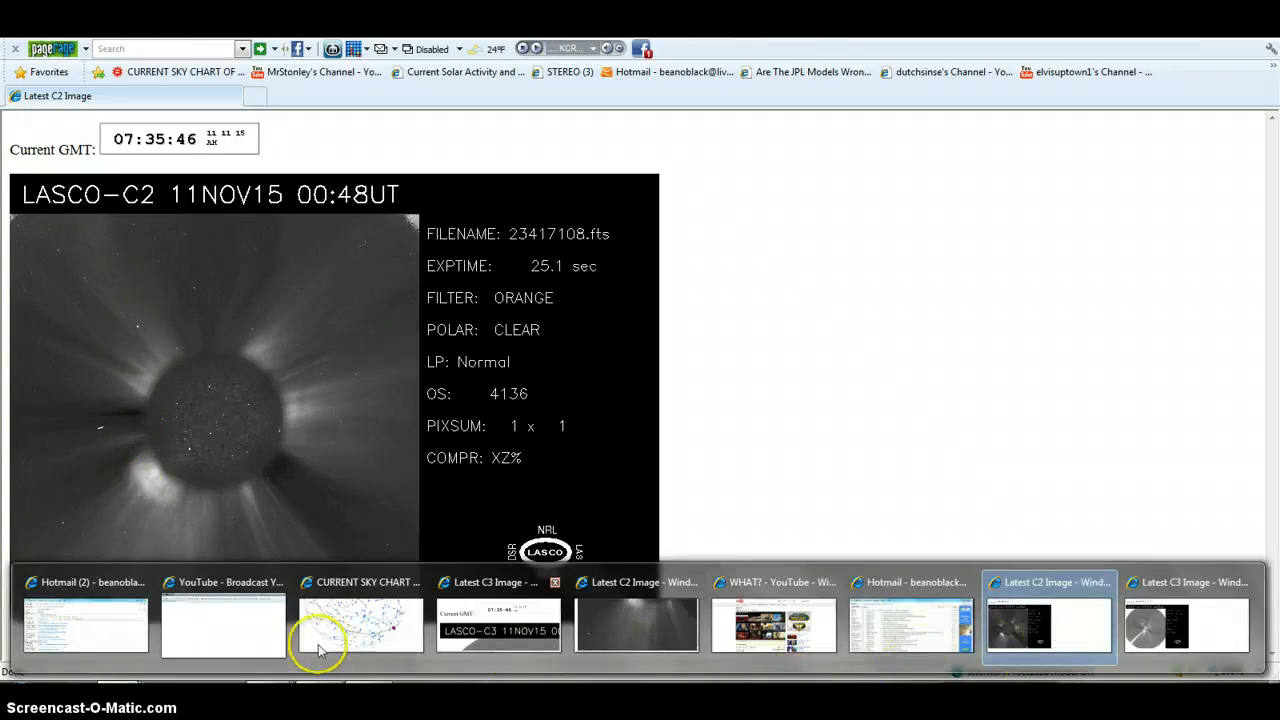
left_click(360, 624)
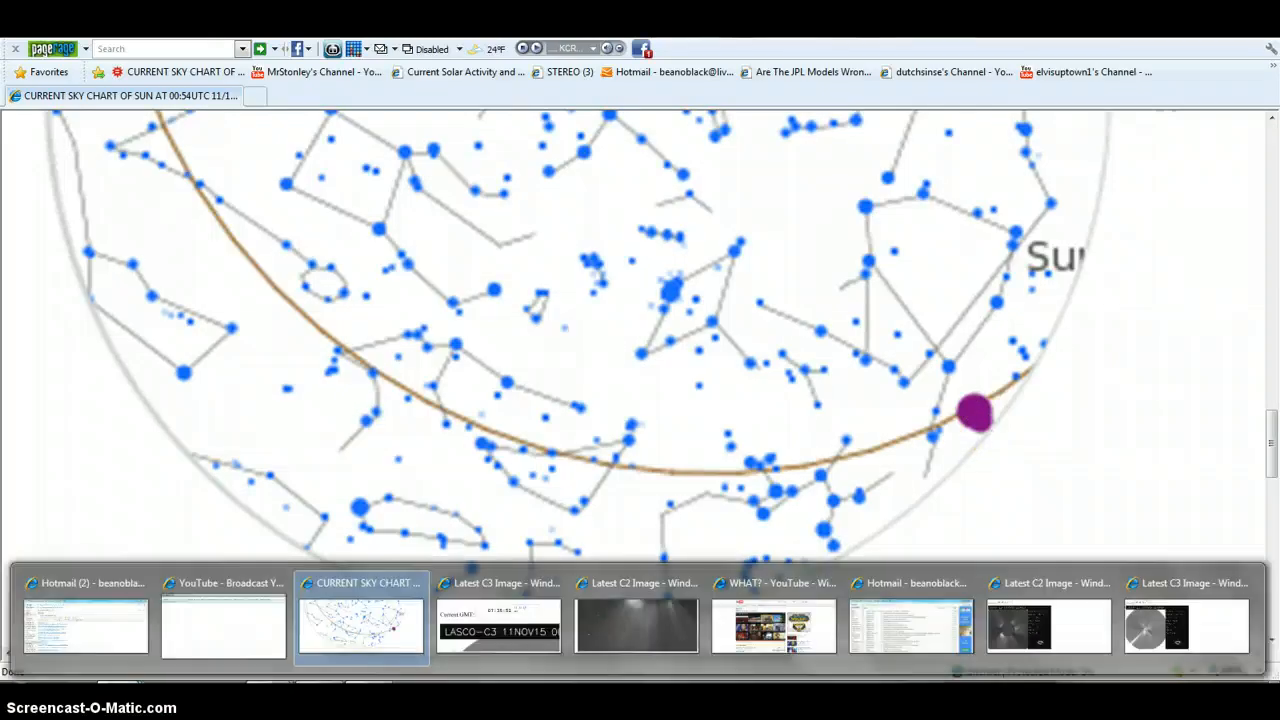
left_click(1048, 624)
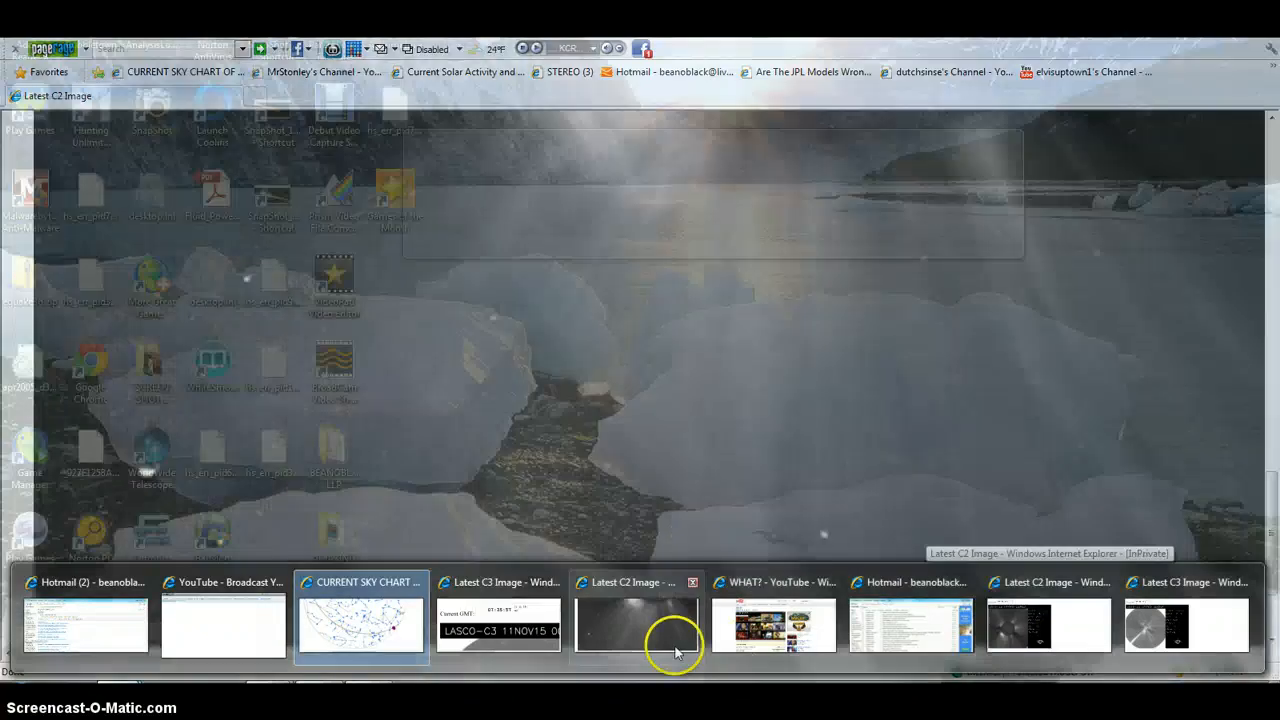
left_click(636, 624)
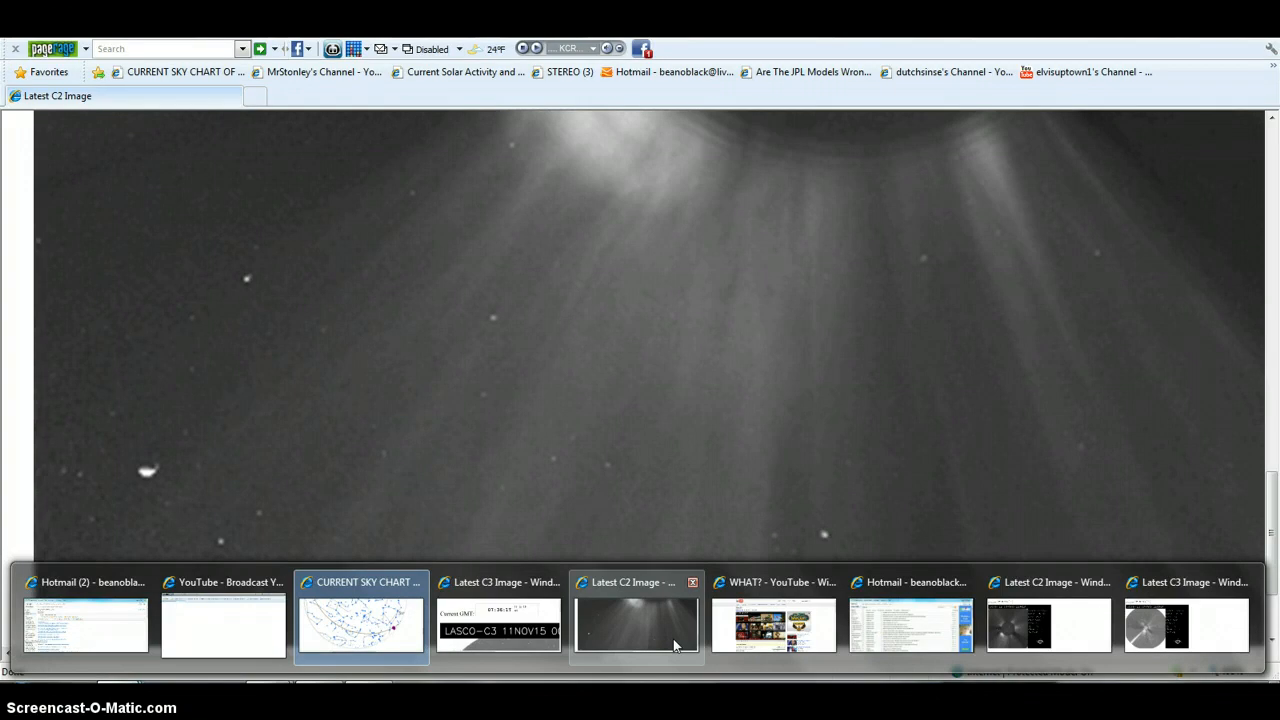
- Switch to the enlarged C2 image and scroll down to the bright dots below the occulting disk
left_click(636, 620)
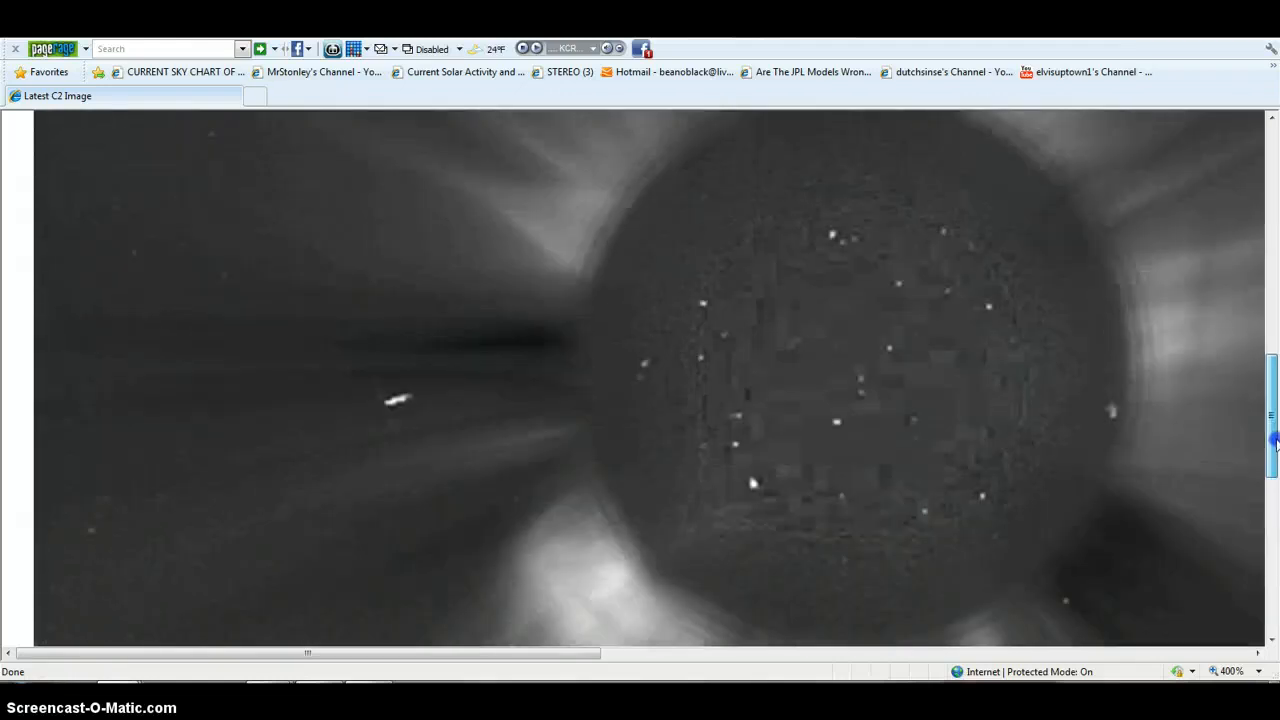
left_click(420, 420)
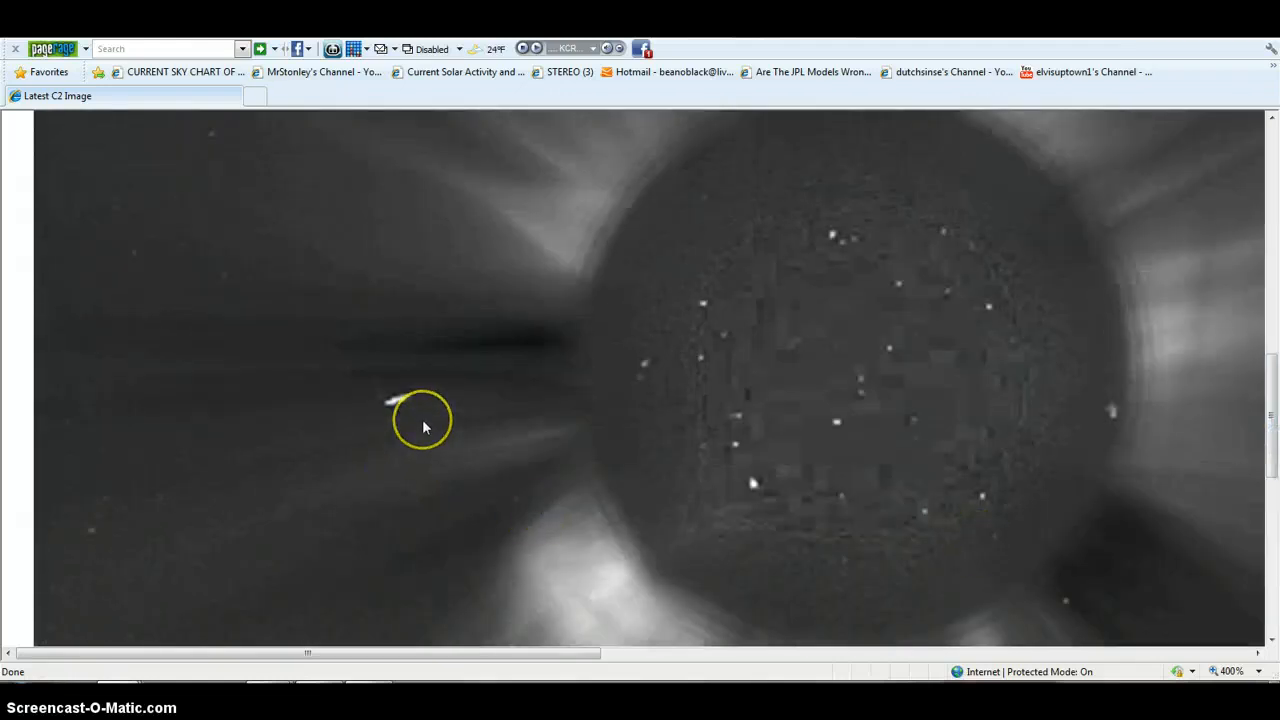
mouse_move(470, 448)
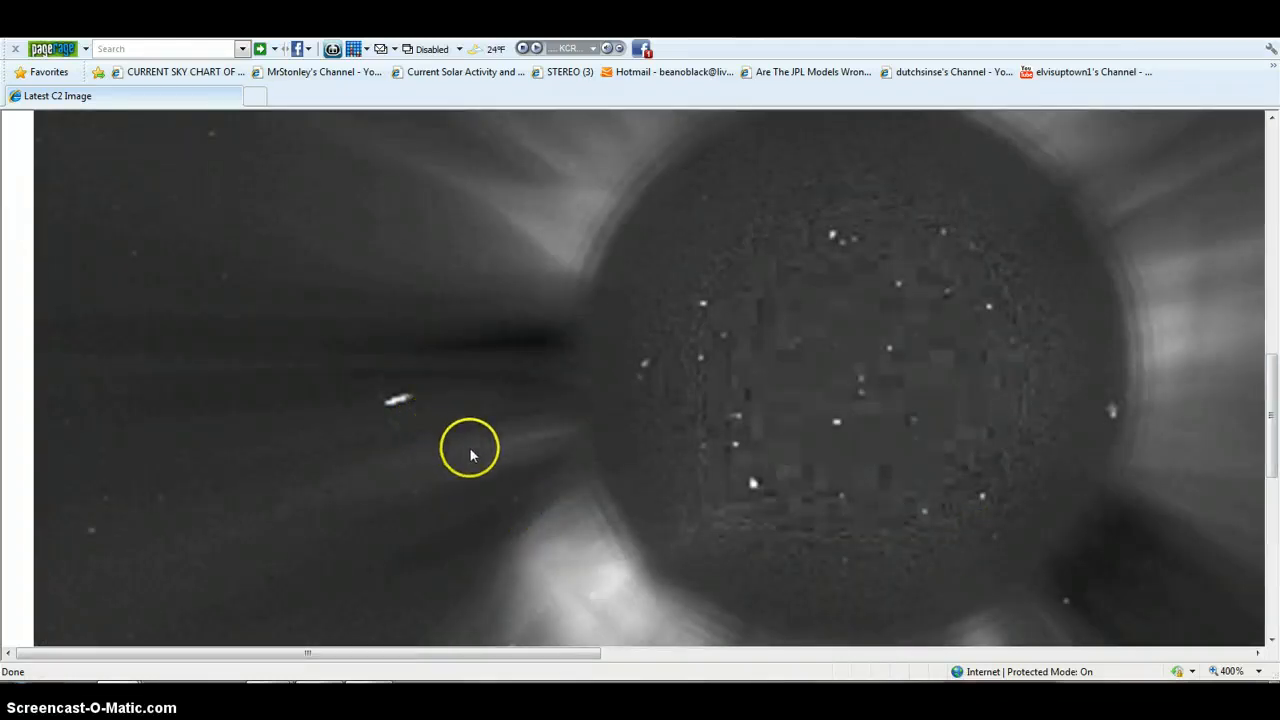
scroll("down", 3)
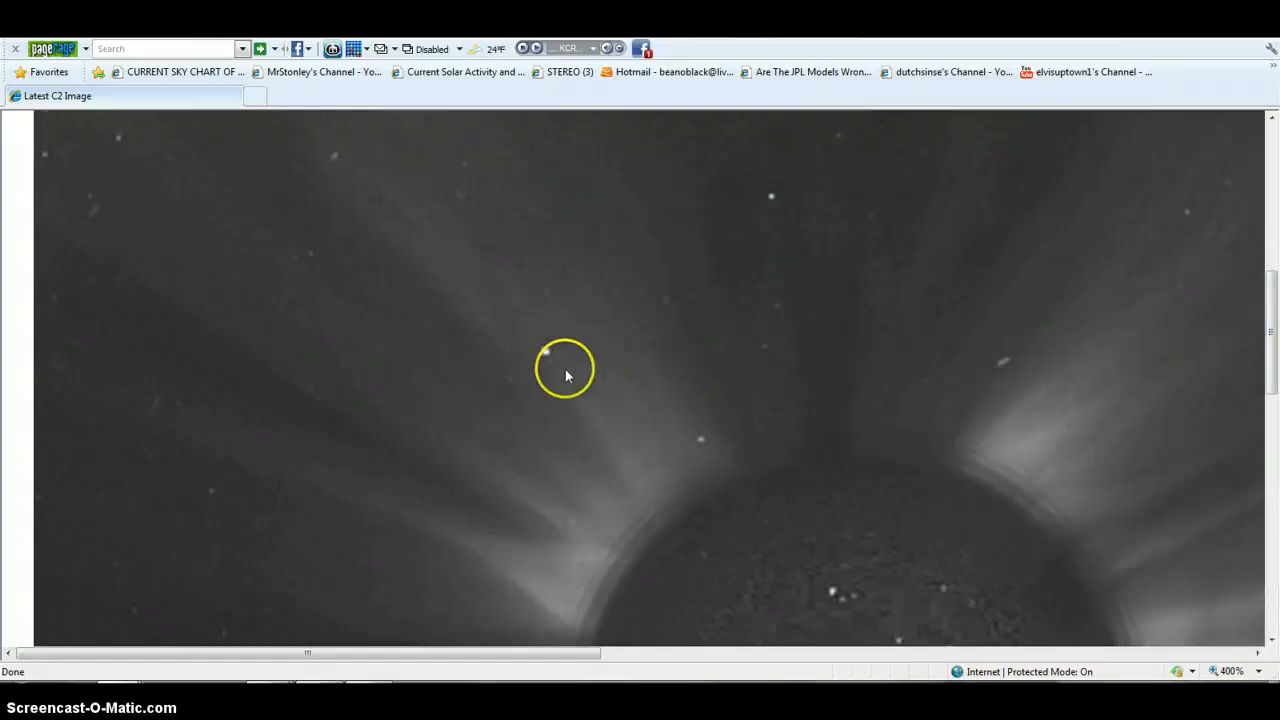
mouse_move(590, 350)
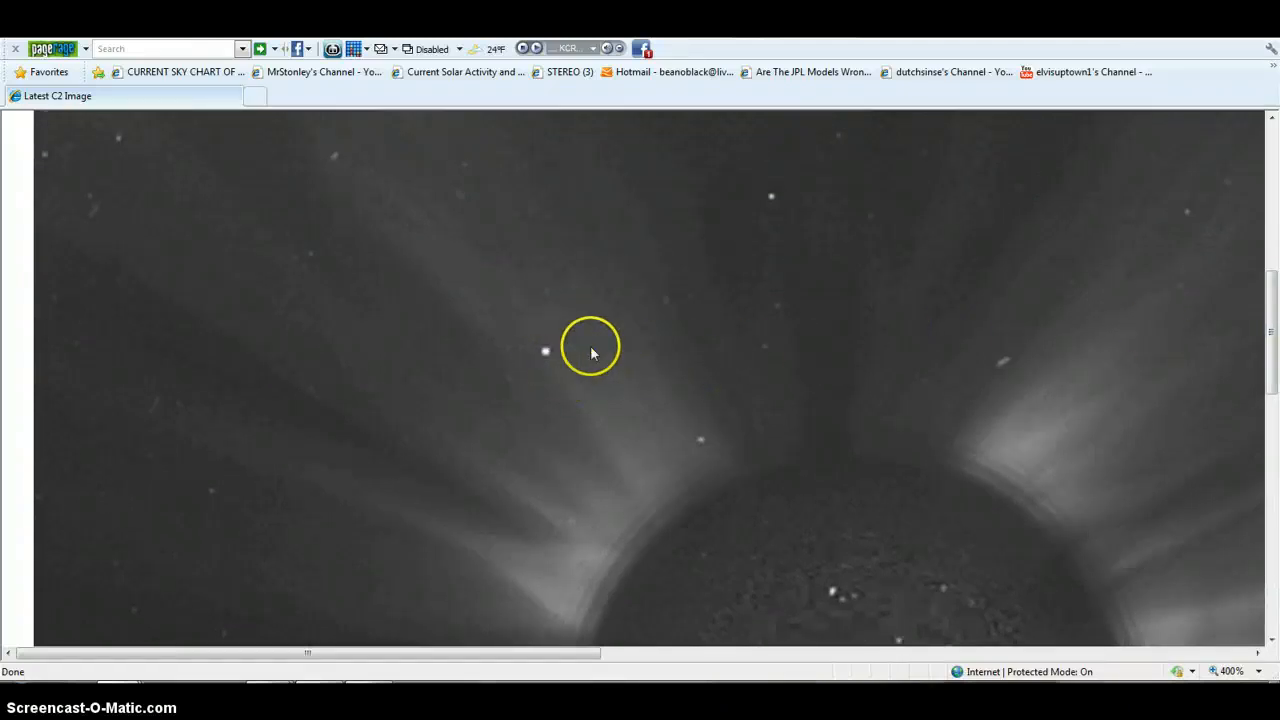
mouse_move(1270, 356)
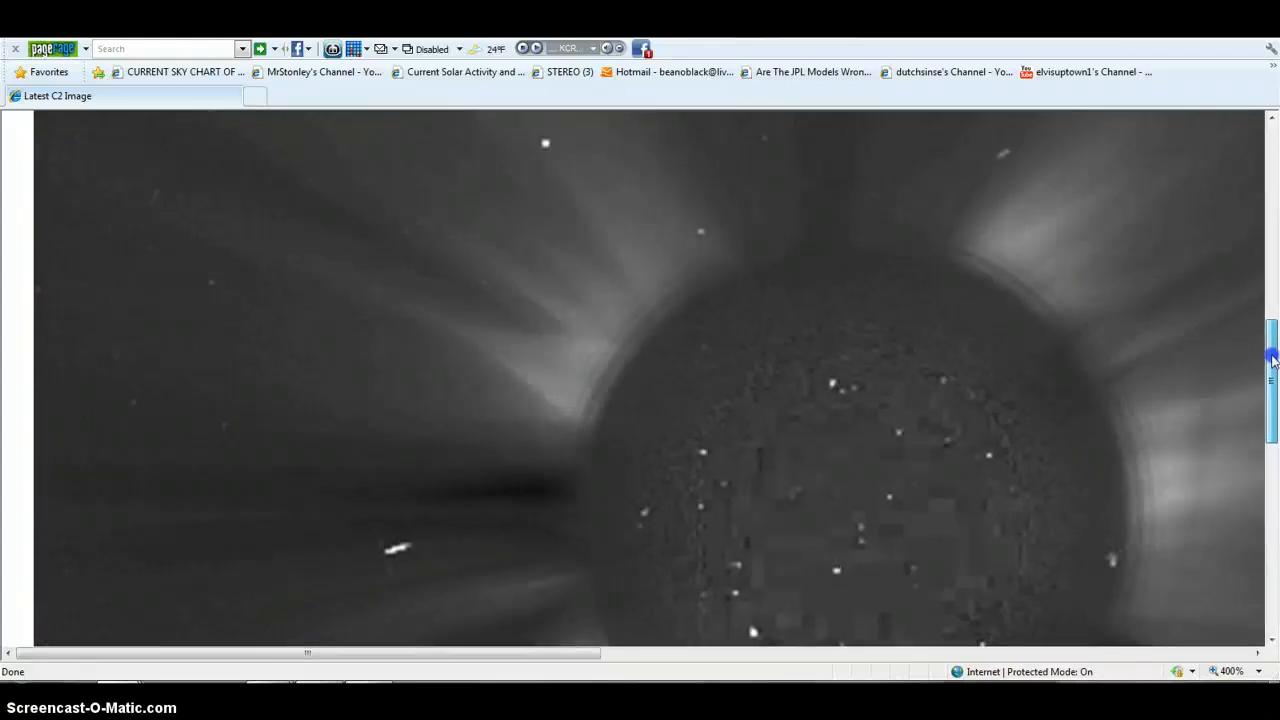
scroll("down", 3)
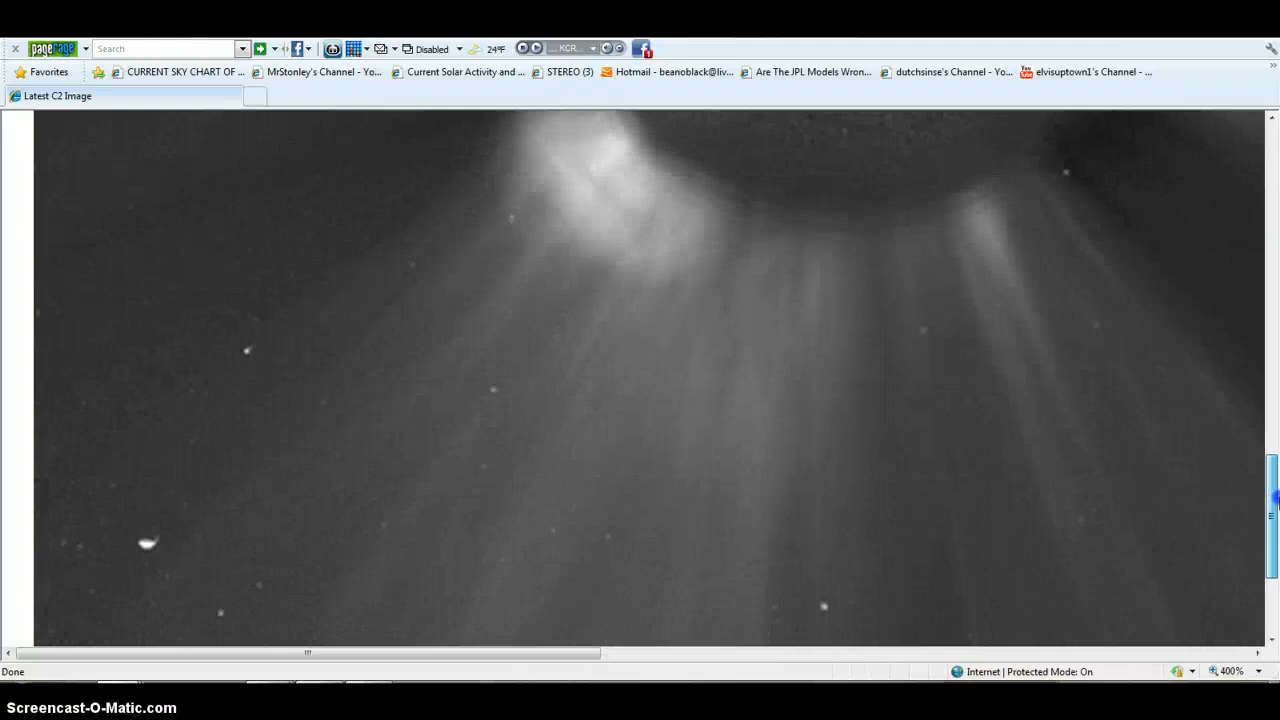
scroll("down", 3)
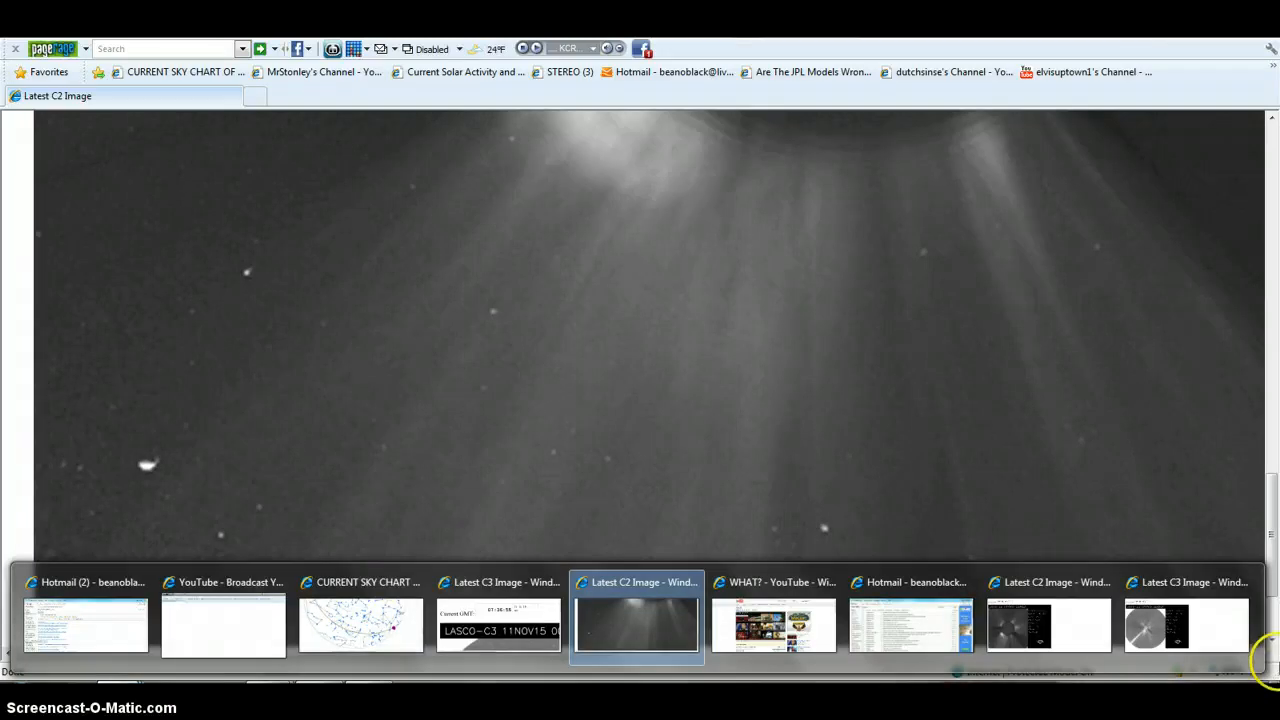
mouse_move(1268, 524)
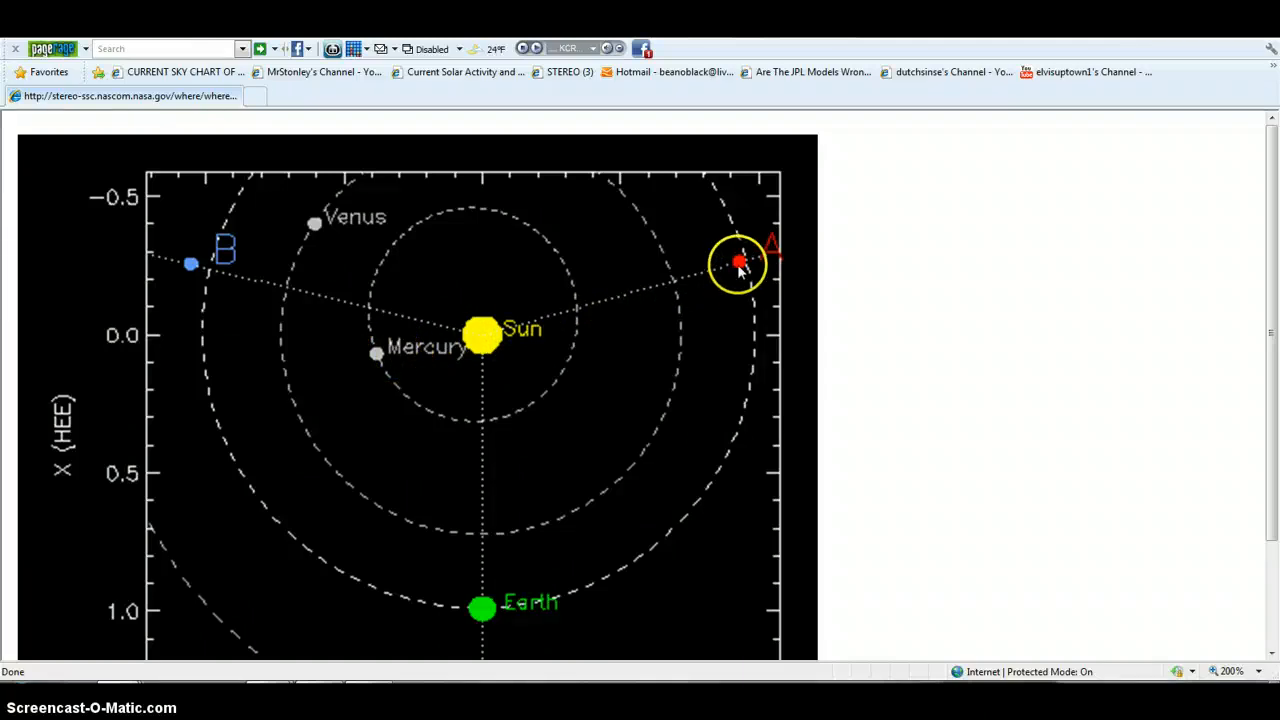
mouse_move(224, 284)
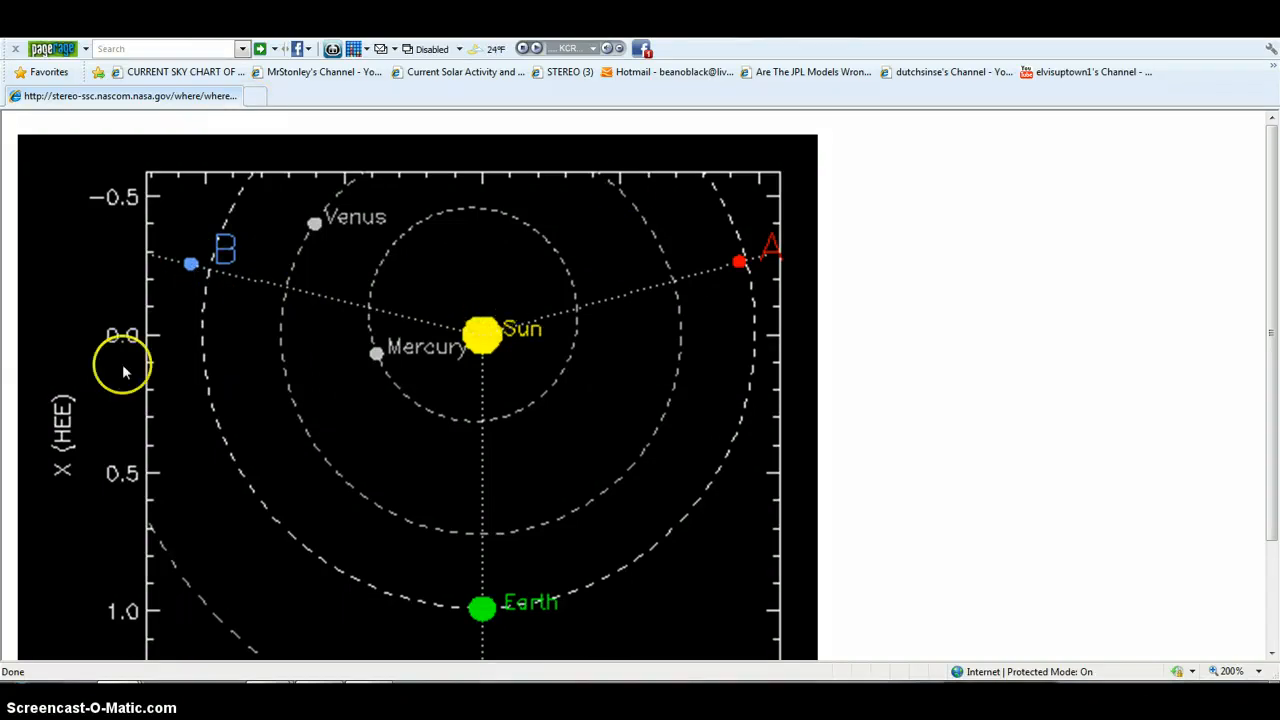
mouse_move(300, 462)
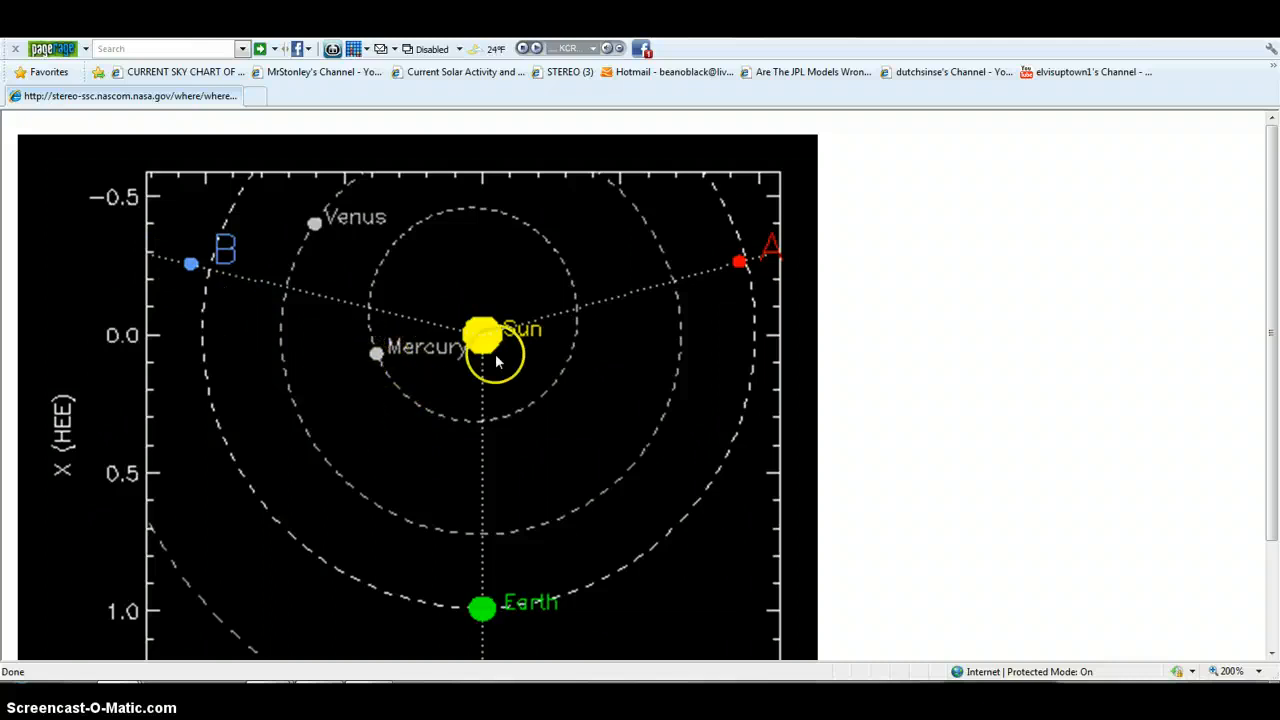
mouse_move(352, 318)
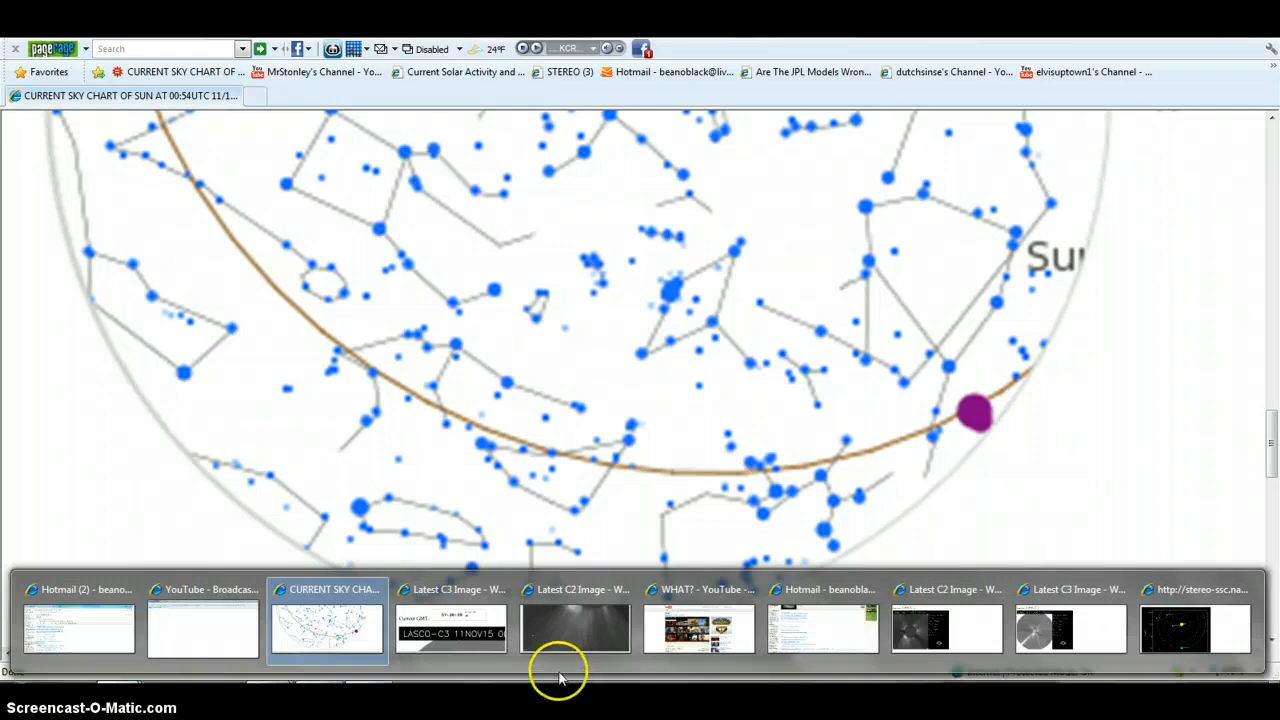
- Switch to the magnified Latest C2 Image page showing the bright streak left of the disk
left_click(576, 628)
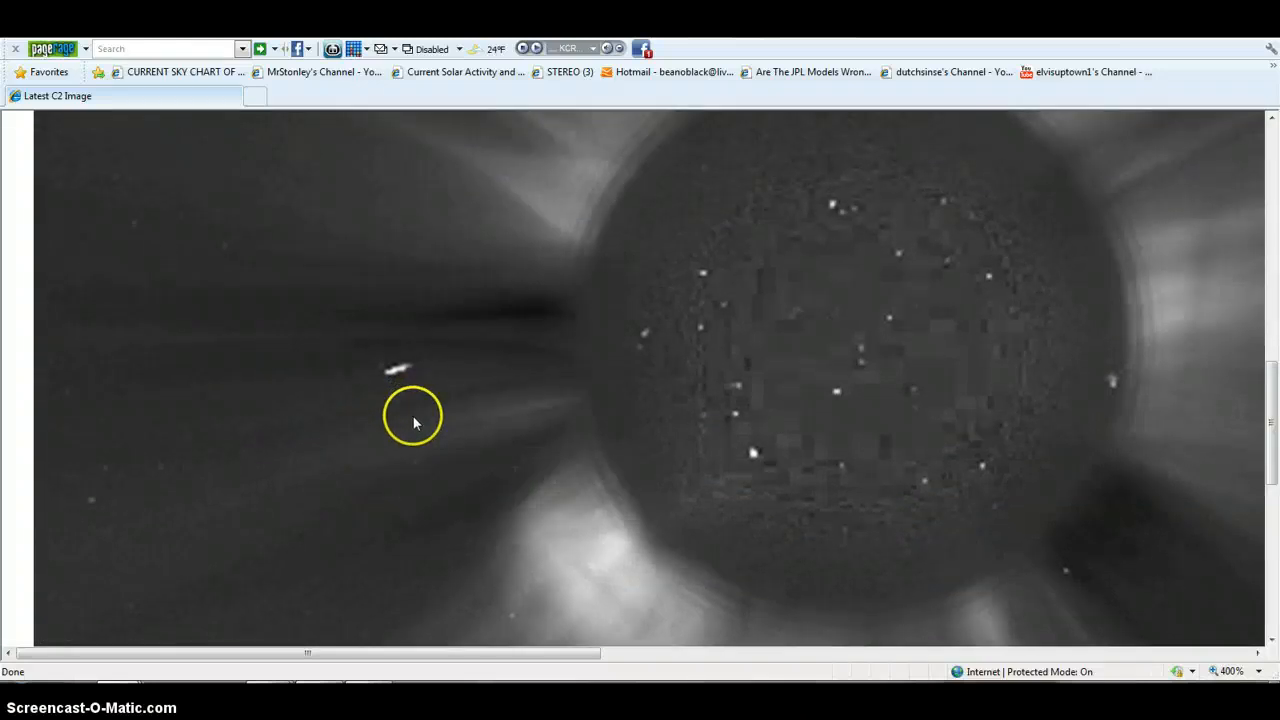
mouse_move(1264, 596)
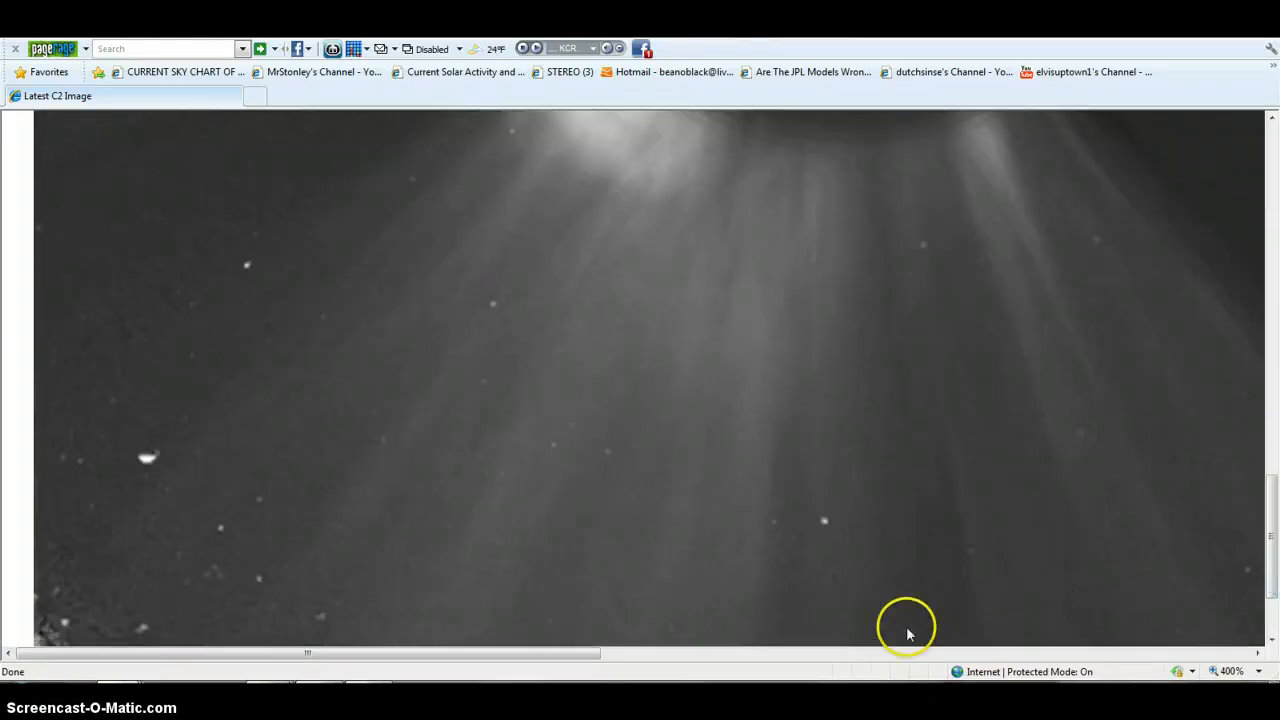
mouse_move(192, 496)
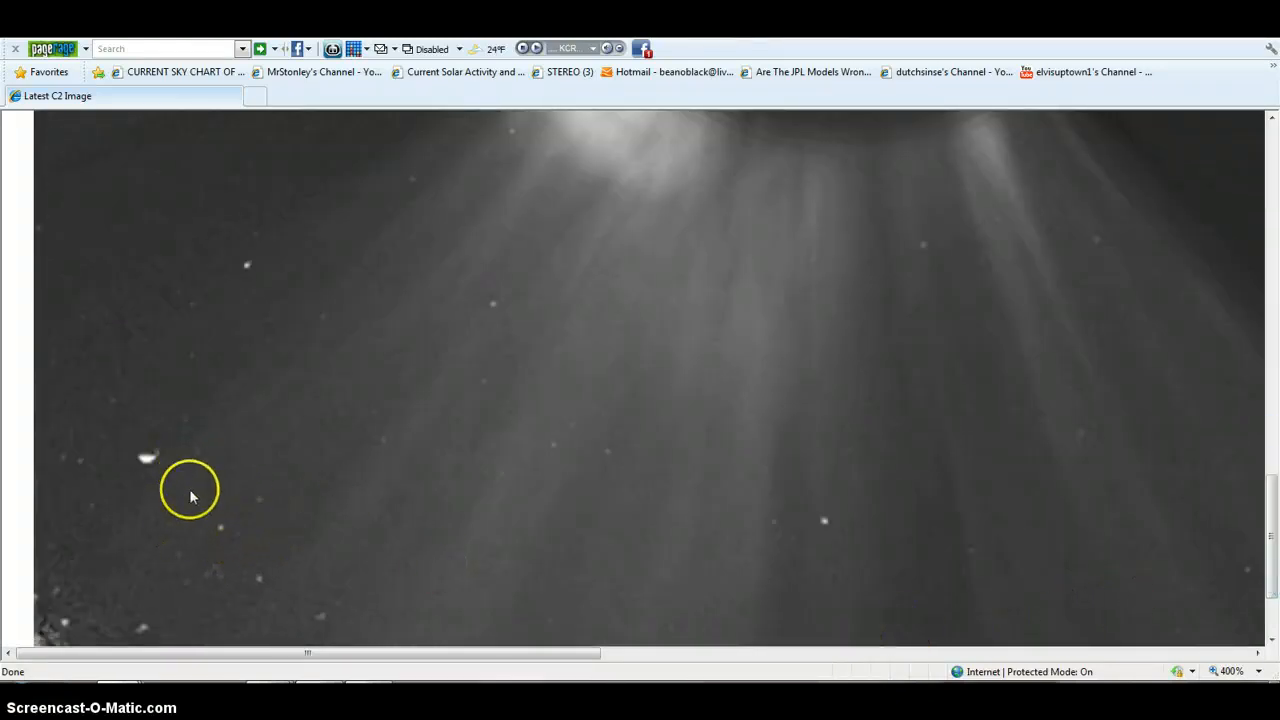
mouse_move(294, 288)
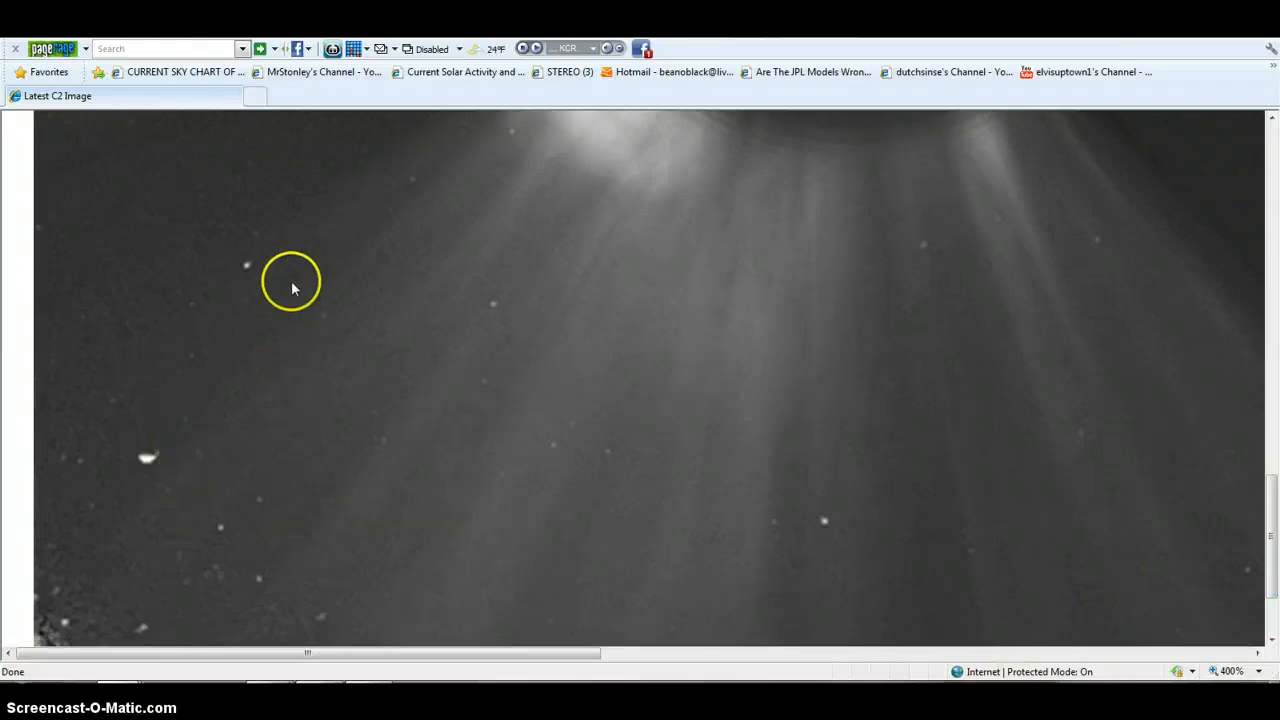
mouse_move(244, 354)
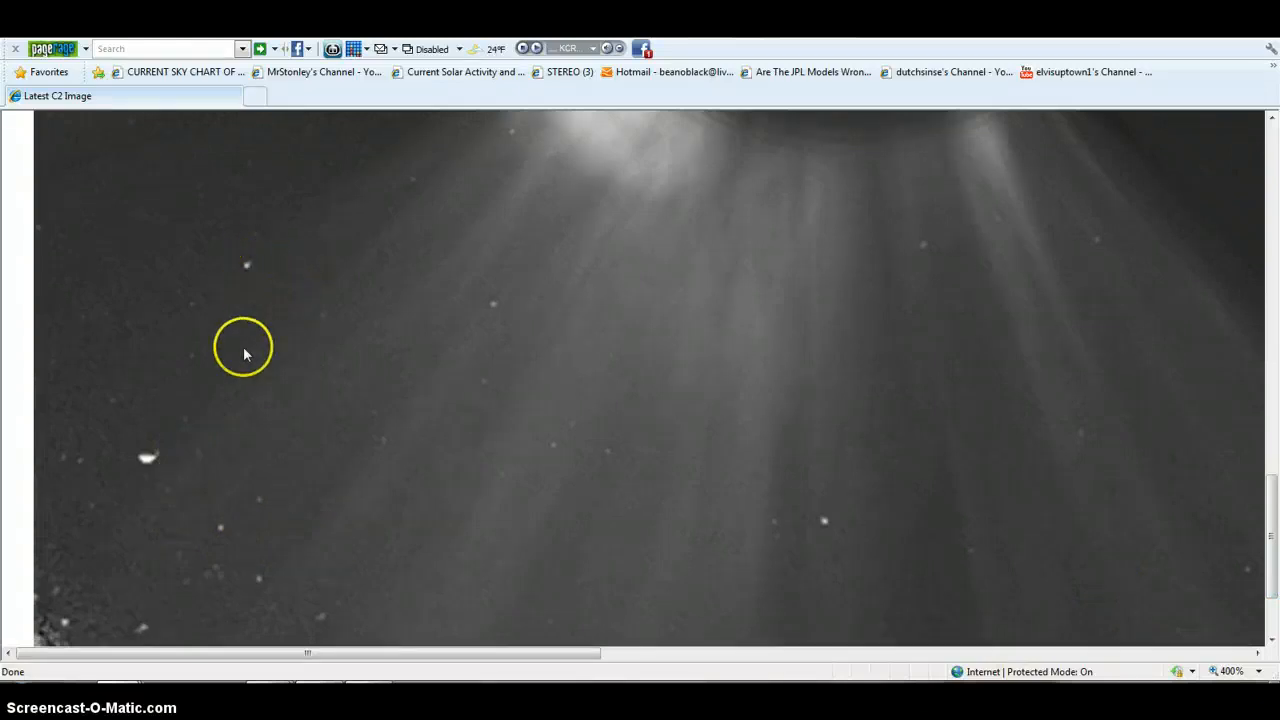
mouse_move(1260, 488)
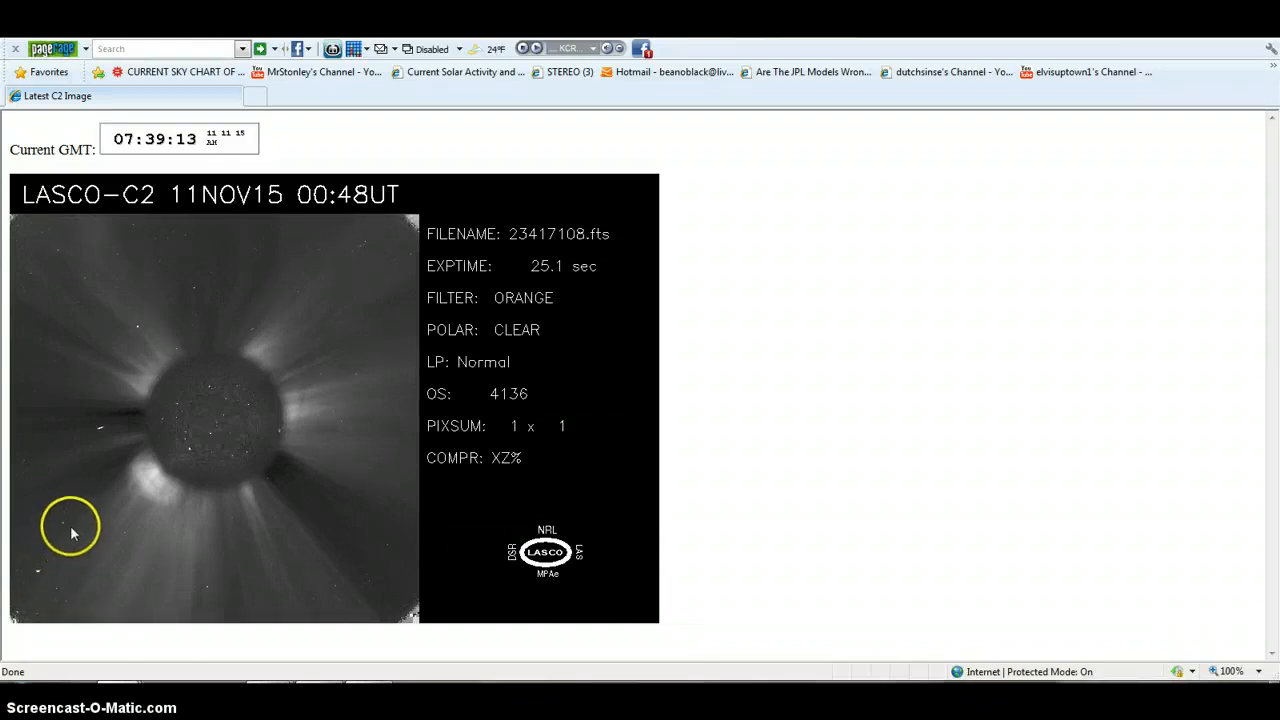
mouse_move(100, 444)
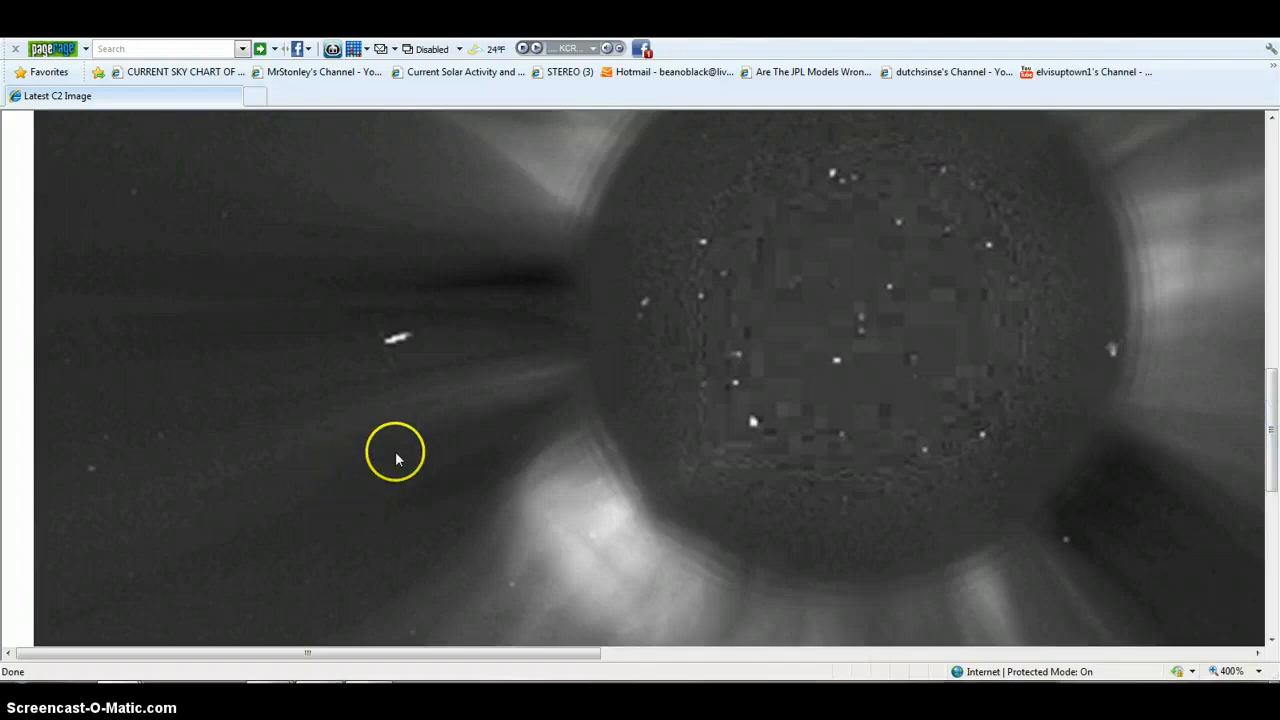
mouse_move(408, 584)
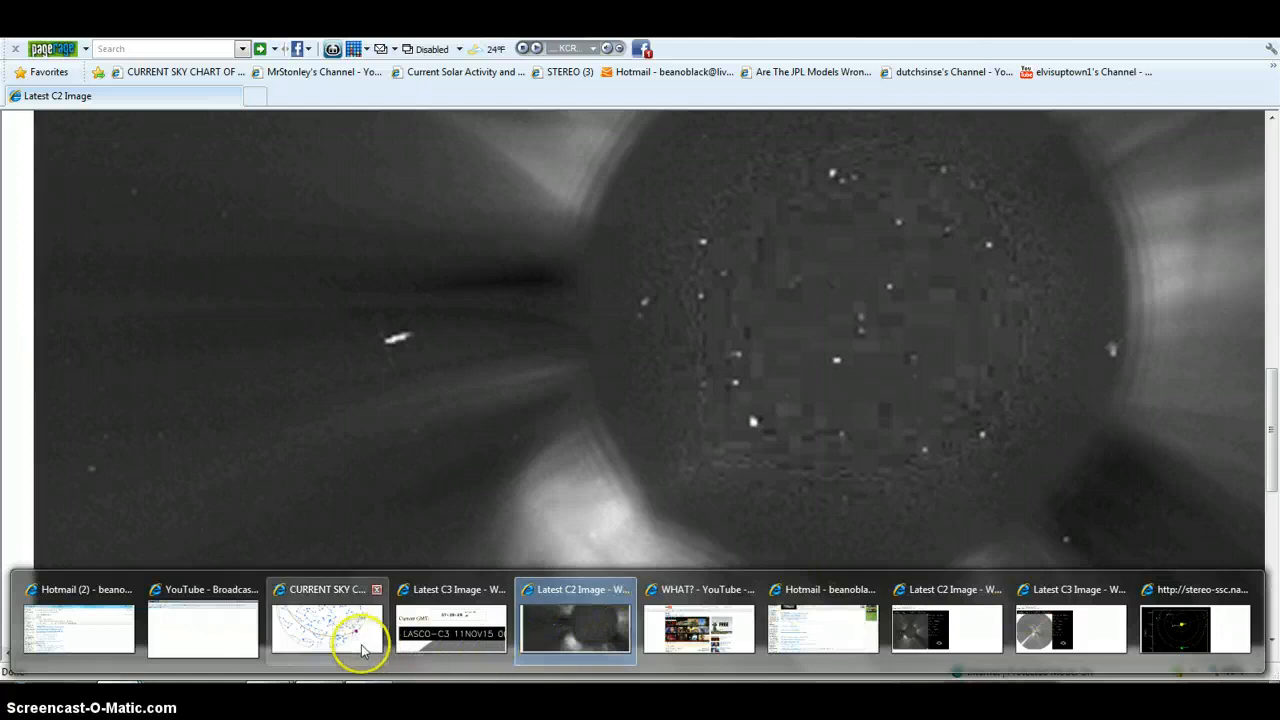
- Switch from the zoomed C2 image to the STEREO orbit diagram page via the taskbar
left_click(328, 628)
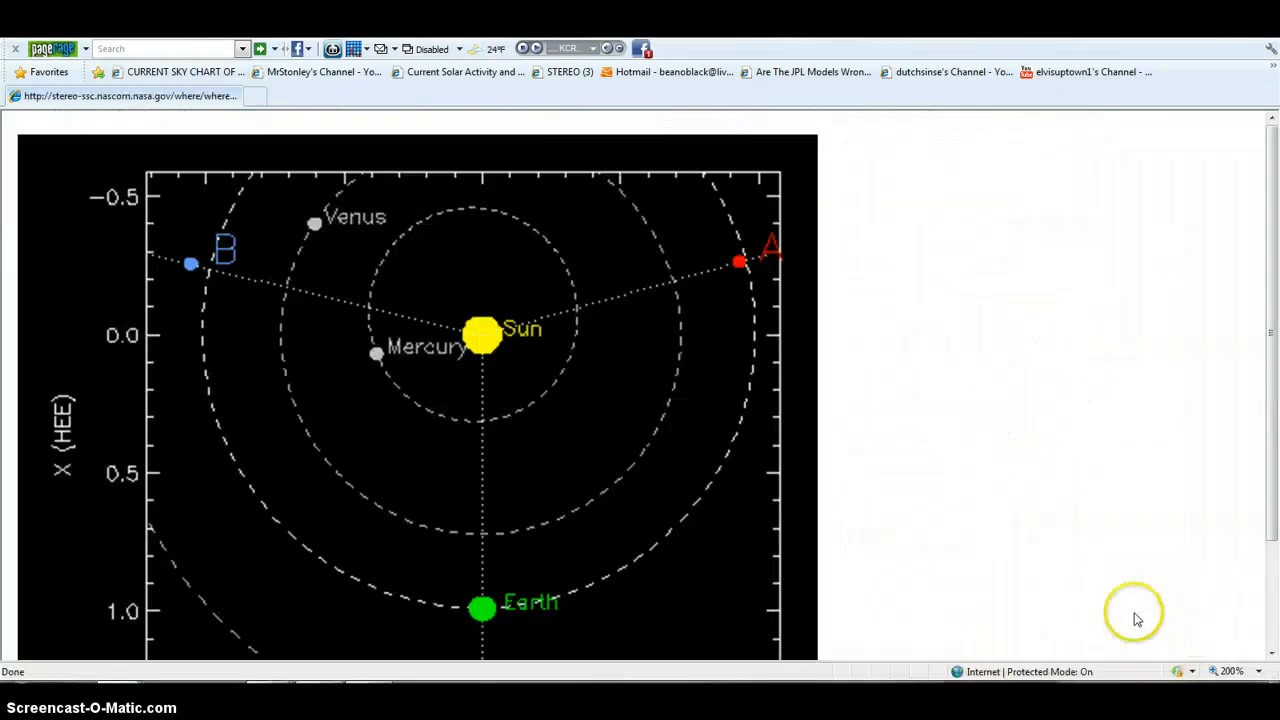
mouse_move(314, 224)
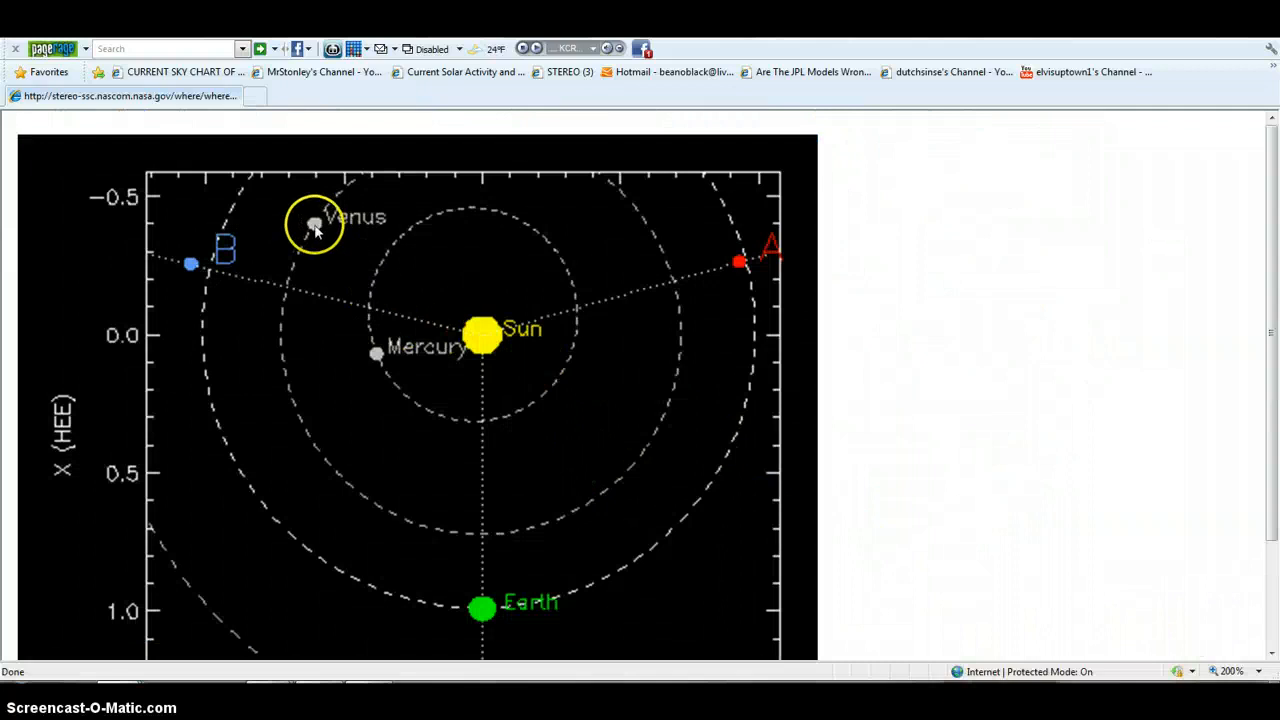
mouse_move(240, 270)
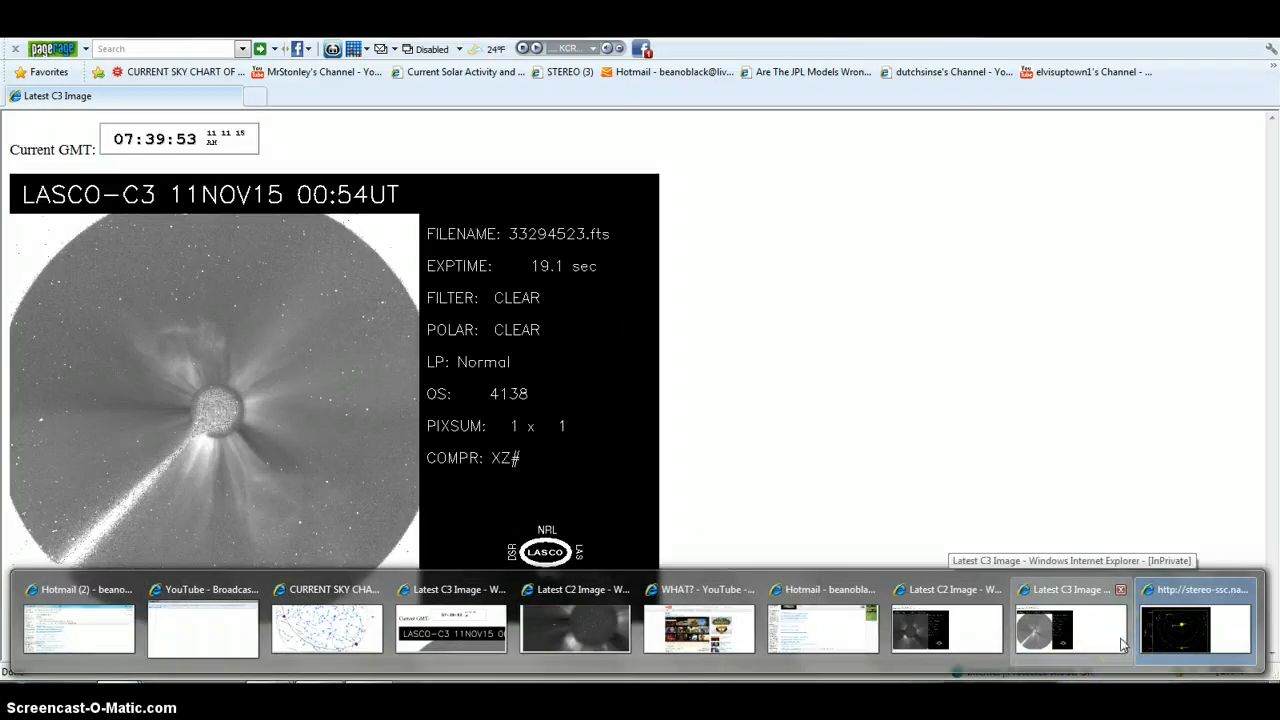
- View the full LASCO C3 frame from 11NOV15 00:54UT
left_click(1196, 628)
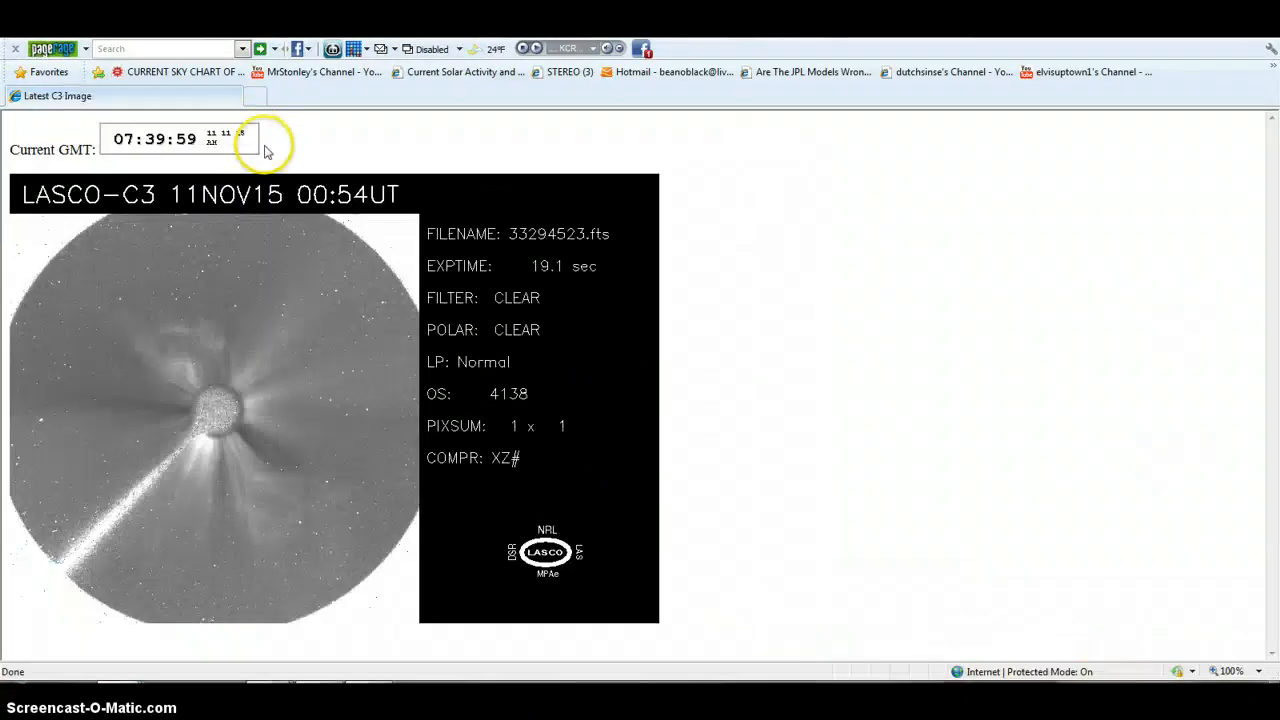
mouse_move(308, 150)
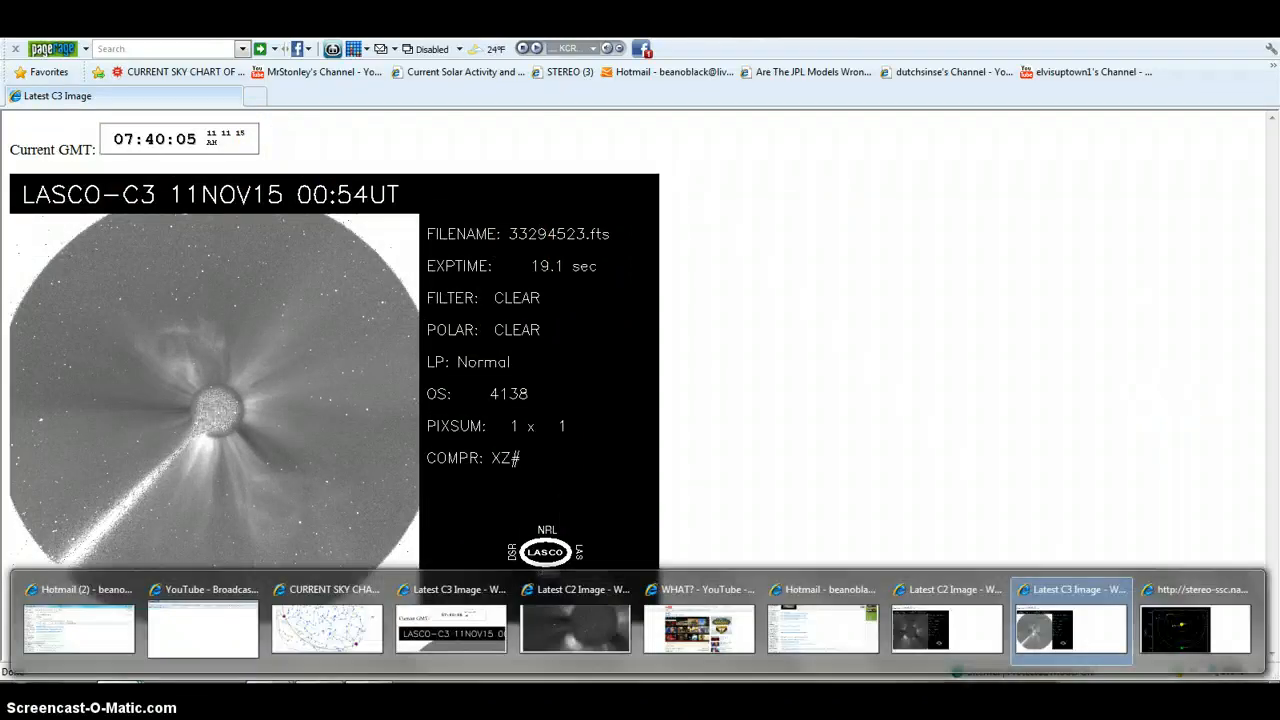
mouse_move(984, 642)
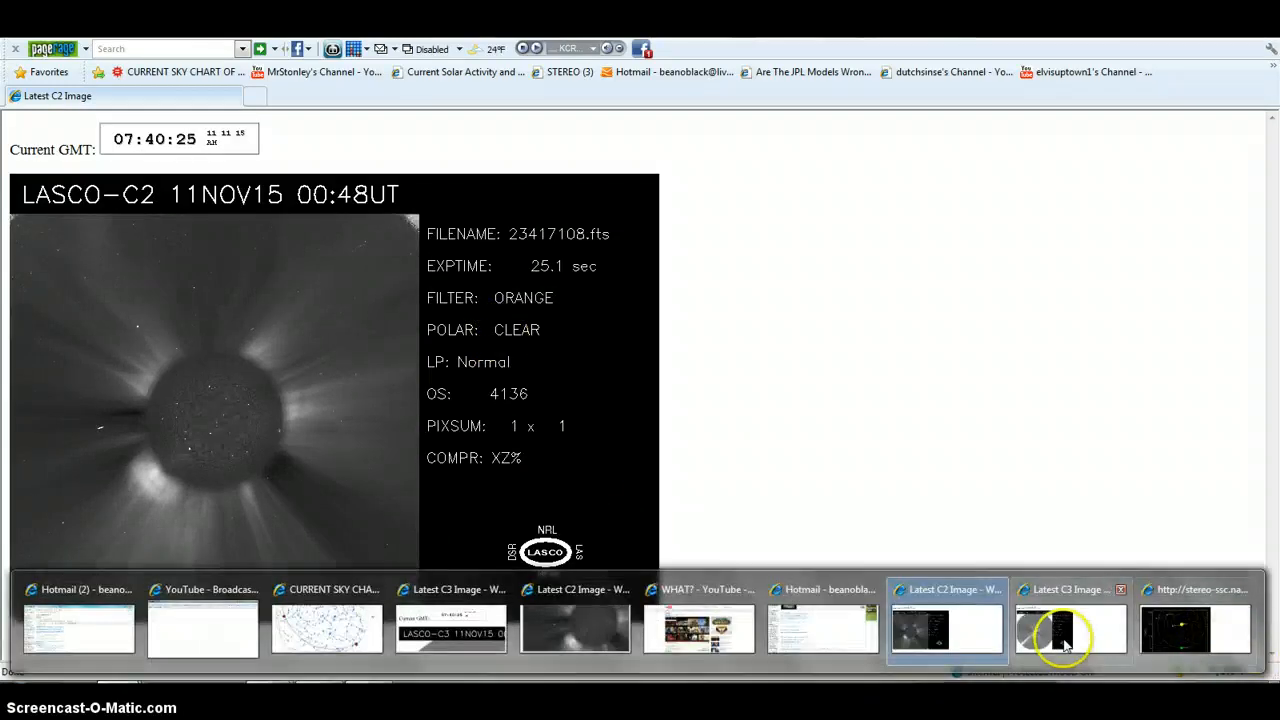
- Return to the LASCO C3 00:54UT frame to examine the bright streak at lower left
left_click(1070, 628)
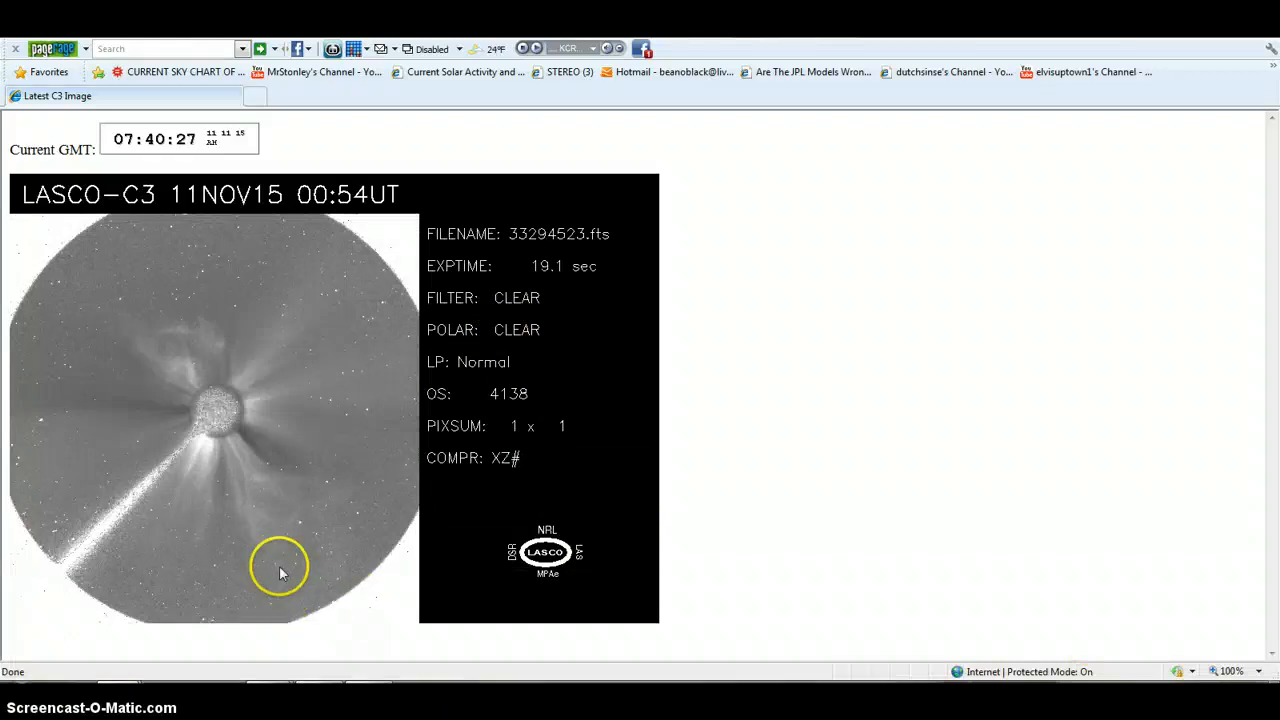
mouse_move(196, 536)
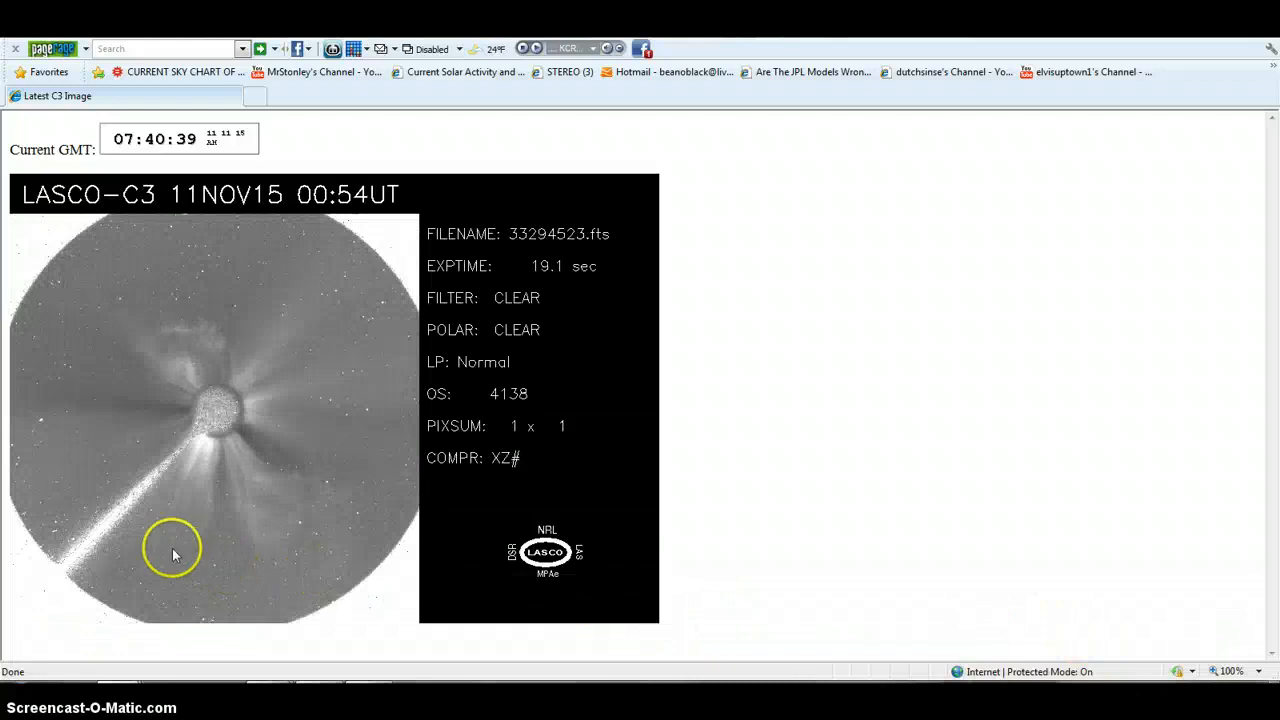
mouse_move(396, 170)
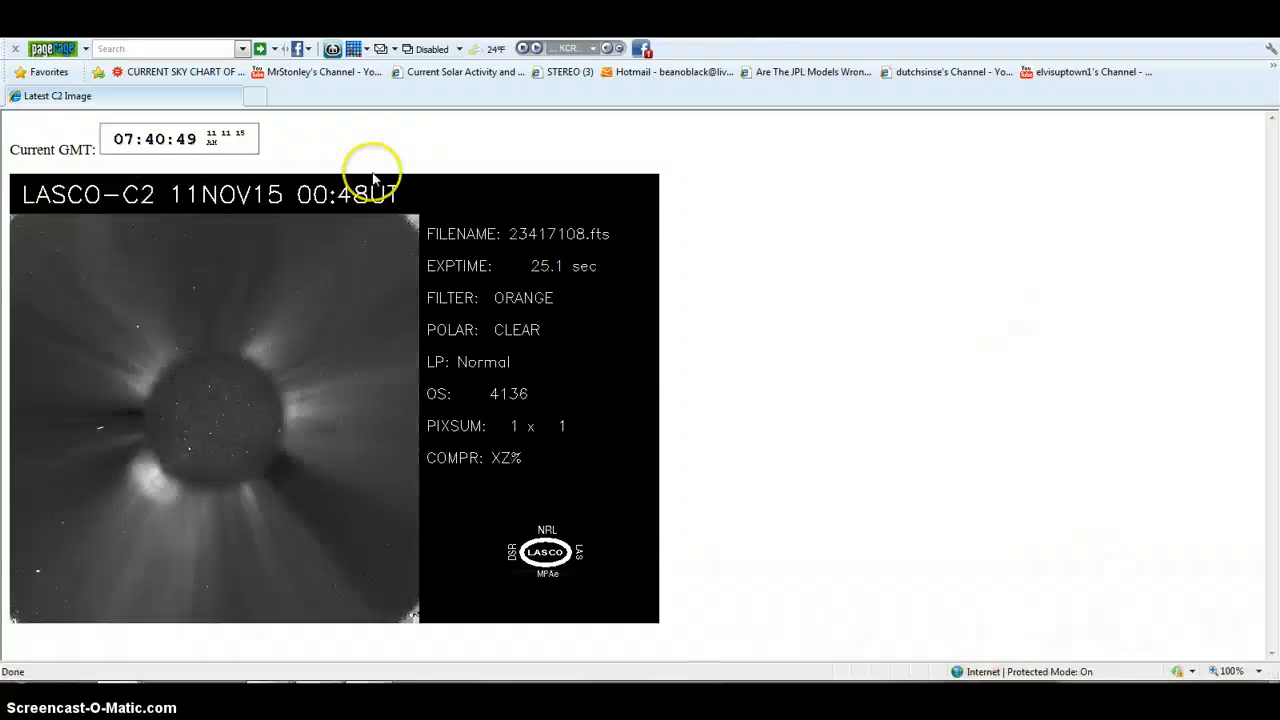
mouse_move(968, 612)
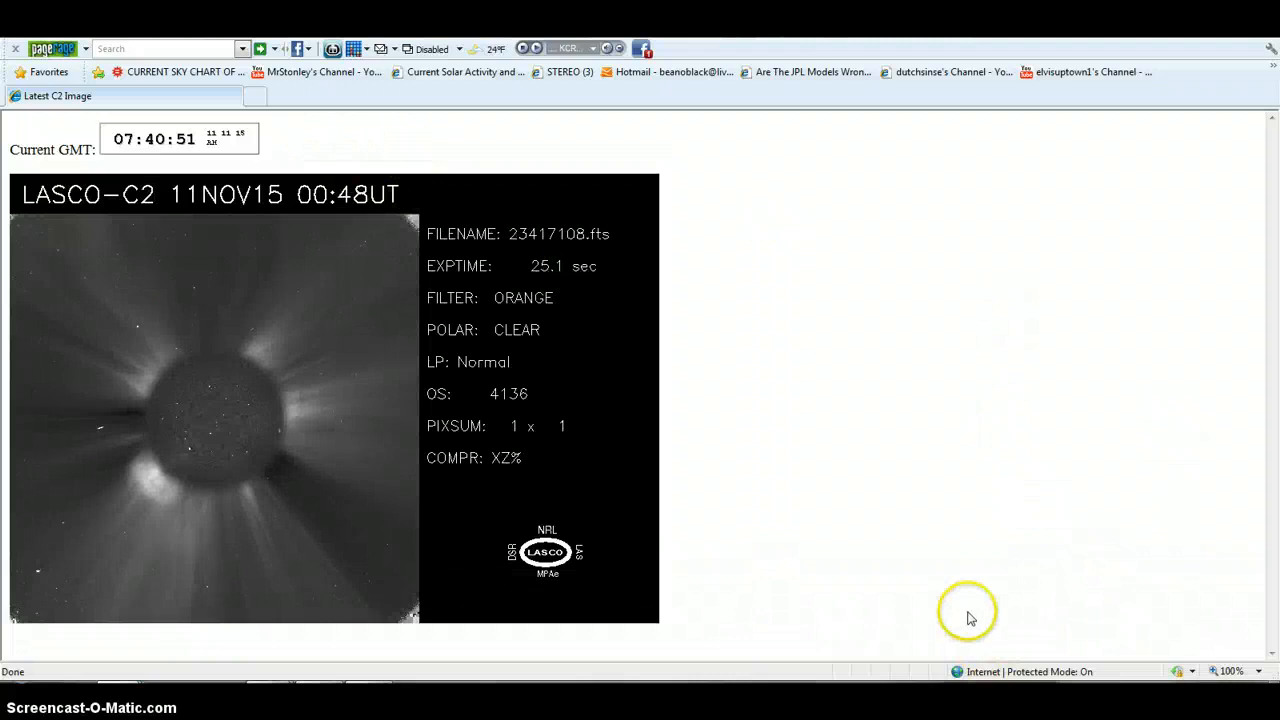
mouse_move(1044, 448)
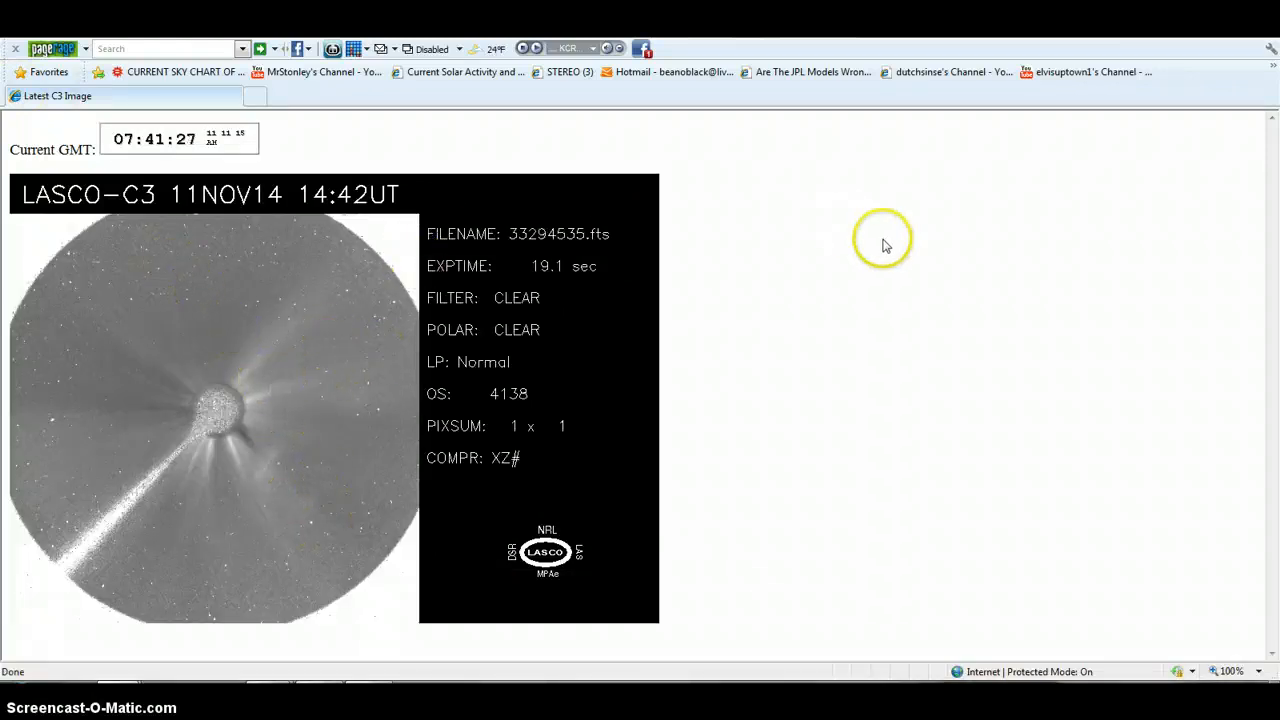
mouse_move(890, 256)
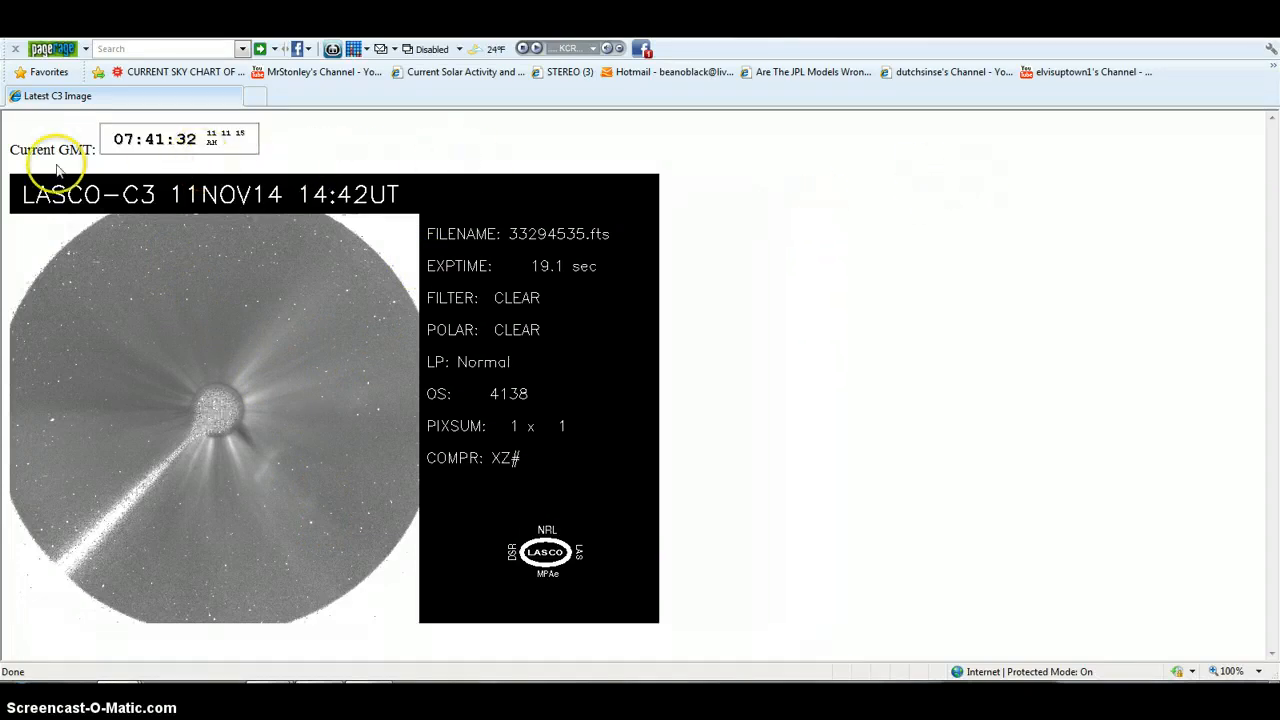
mouse_move(248, 168)
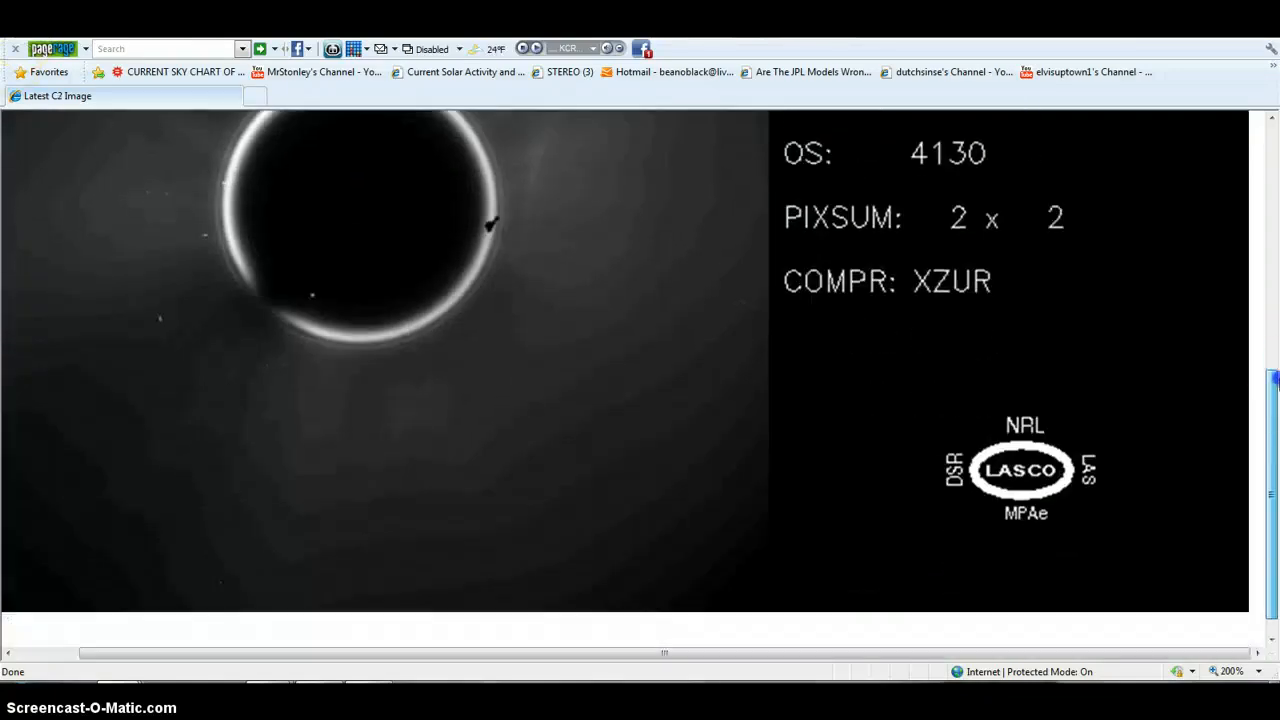
- Scroll down the magnified polarized C2 image to reveal the occulting disk and orange-filter details
scroll("down", 3)
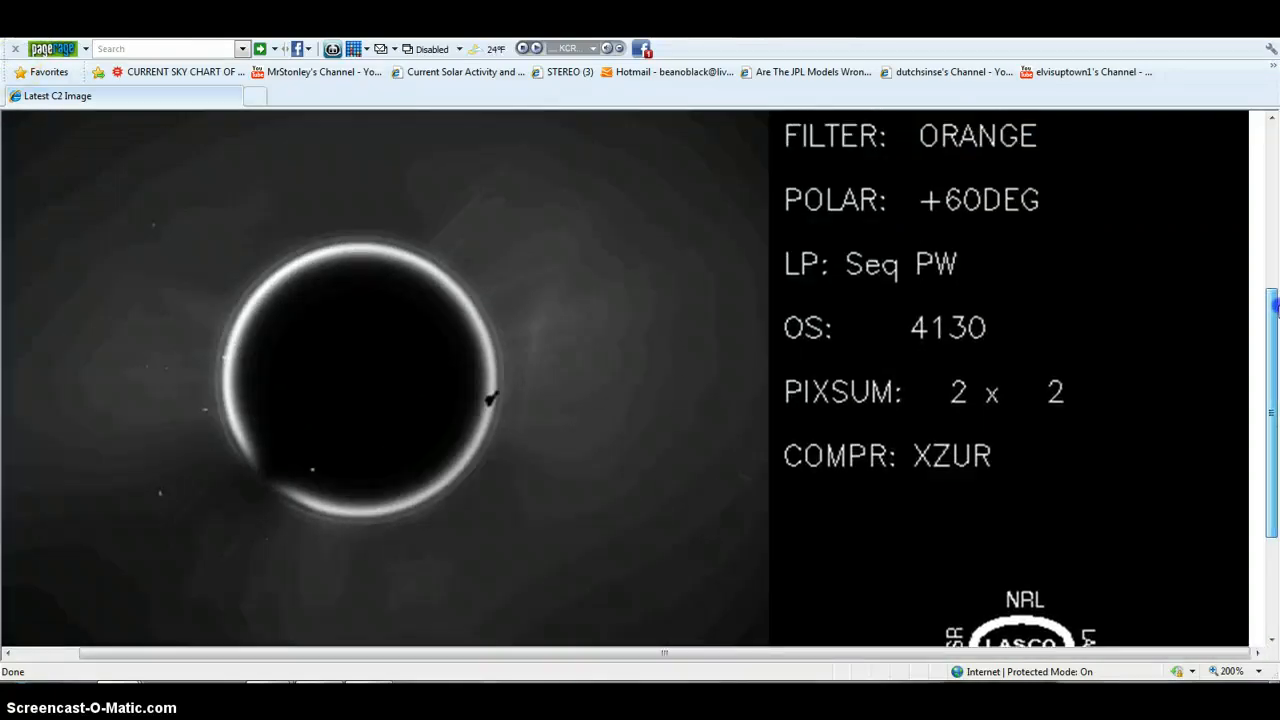